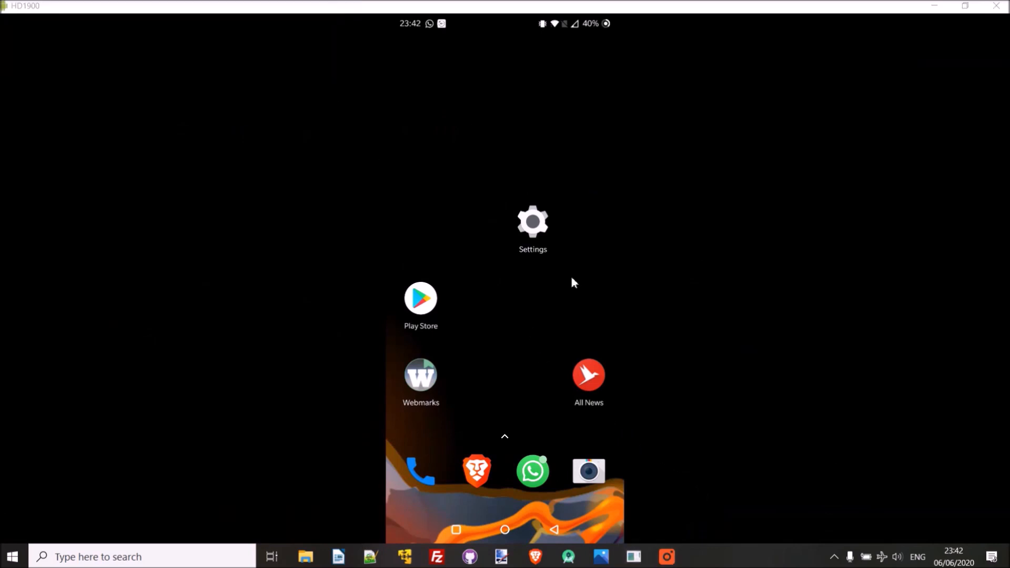
{"action": "mouse_move", "coordinate": [526, 338]}
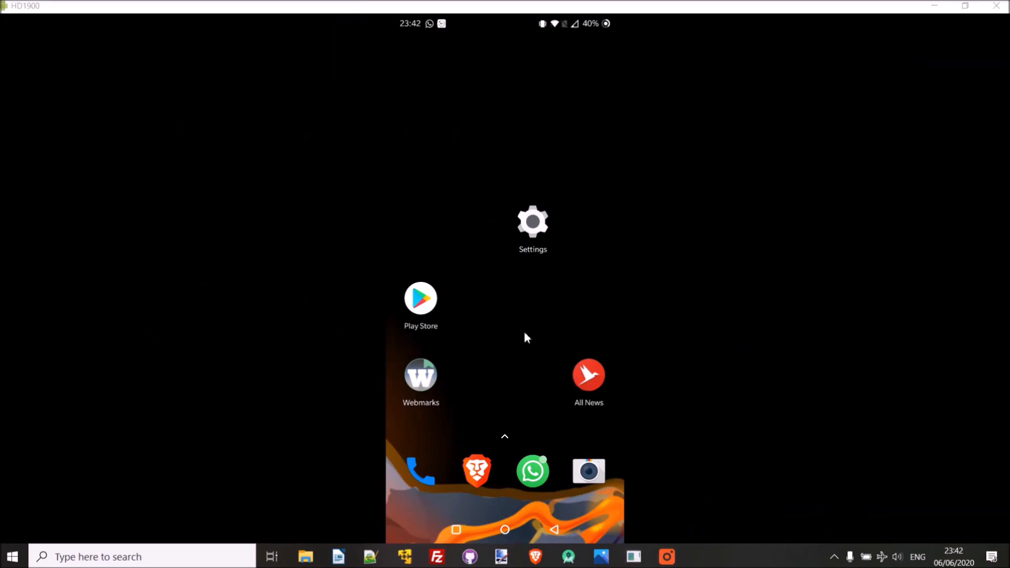
Step: Install Sentio Desktop from Play Store and confirm Samsung Internet Browser is already installed
{"action": "left_click", "coordinate": [421, 298]}
{"action": "type", "text": "senti"}
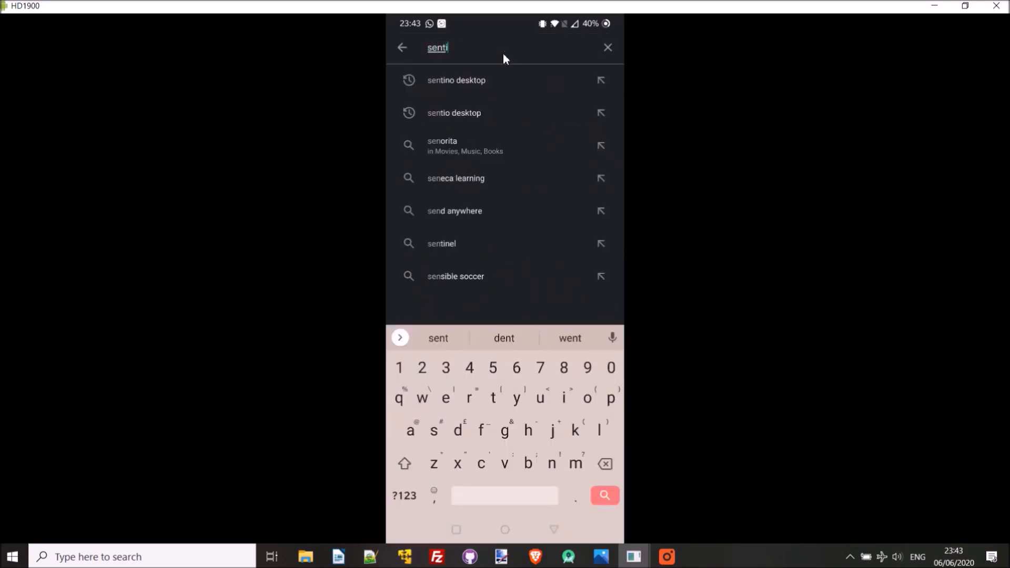
{"action": "left_click", "coordinate": [453, 113]}
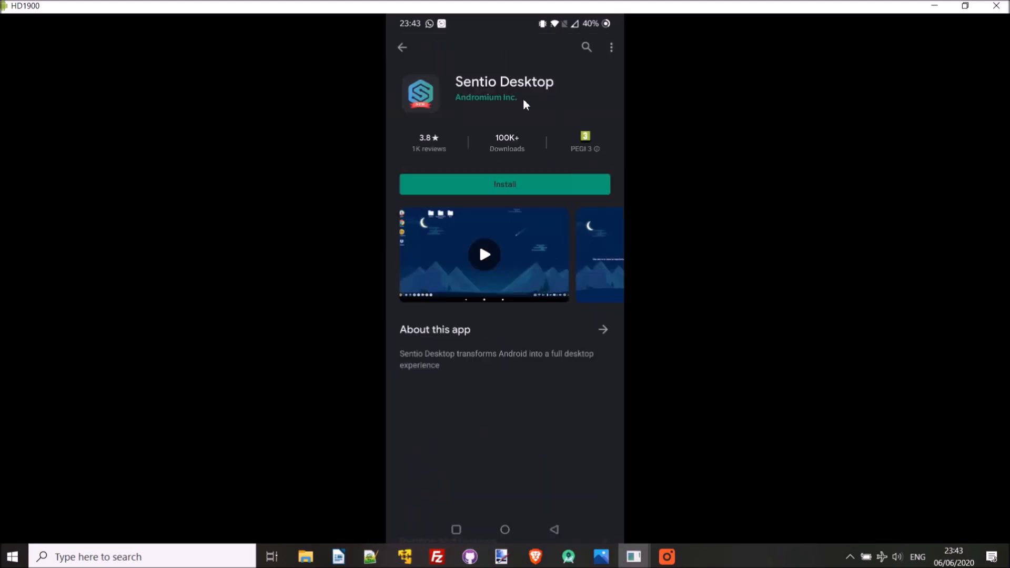
{"action": "left_click", "coordinate": [504, 184]}
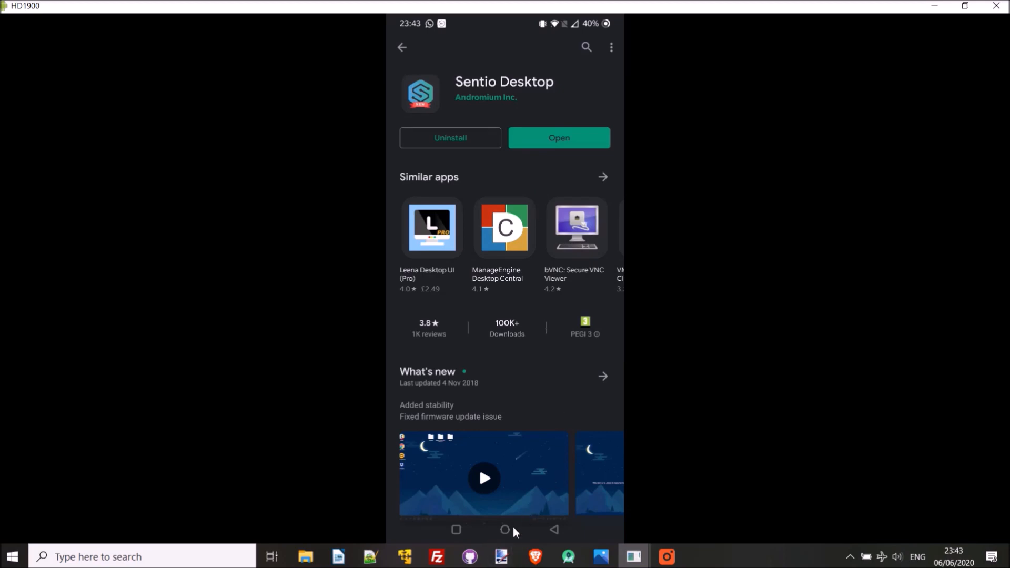
{"action": "mouse_move", "coordinate": [567, 76]}
{"action": "type", "text": "samsung internet"}
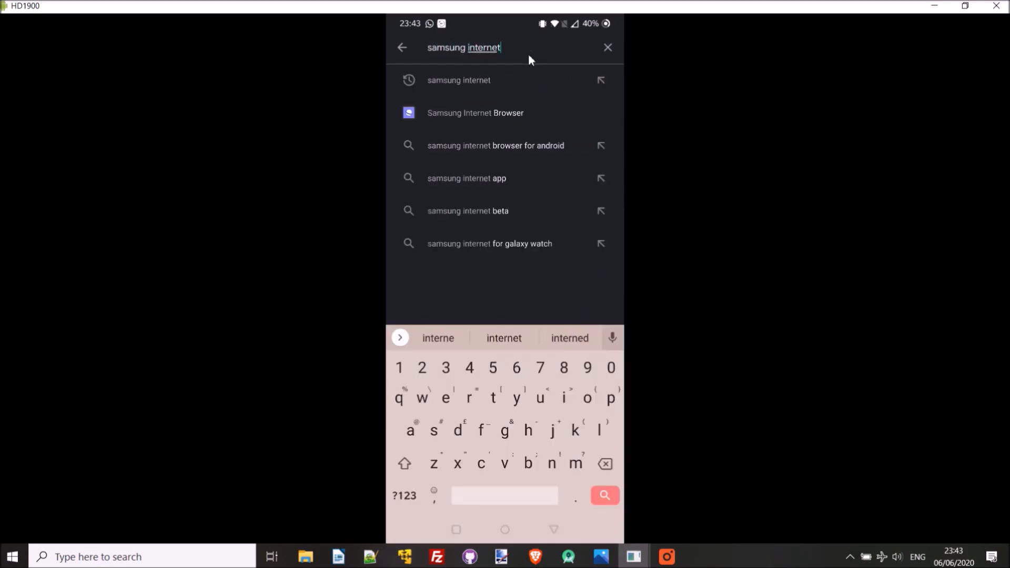
{"action": "left_click", "coordinate": [475, 112]}
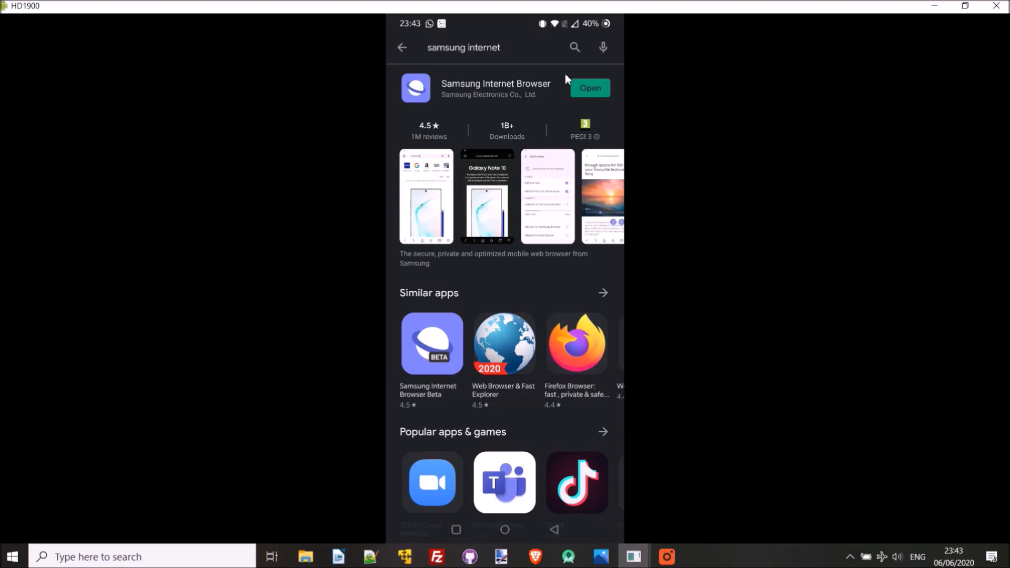
{"action": "mouse_move", "coordinate": [506, 540]}
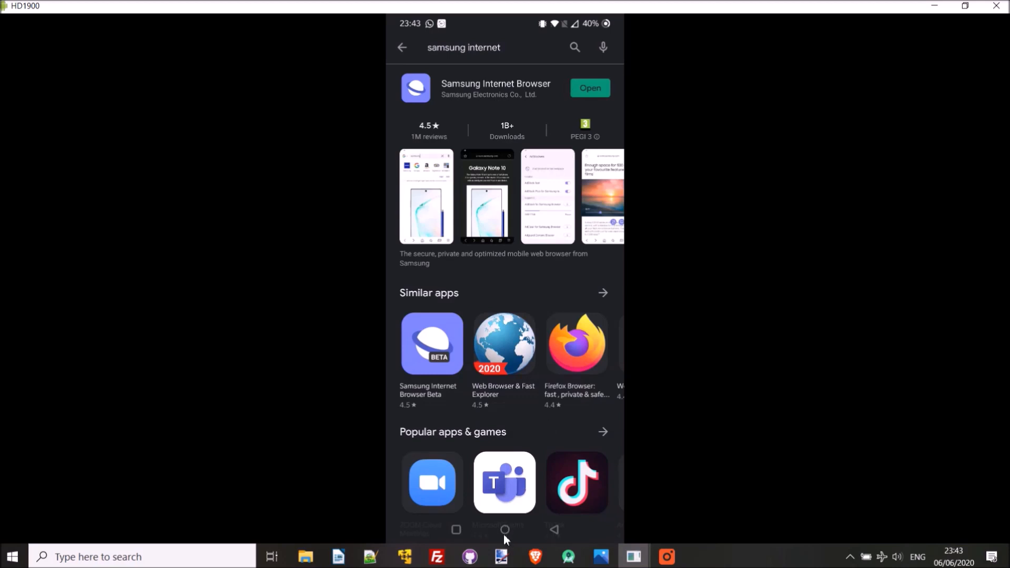
Step: In Developer options, toggle 'Force activities to be resizeable' off and back on so it stays enabled
{"action": "left_click", "coordinate": [504, 530]}
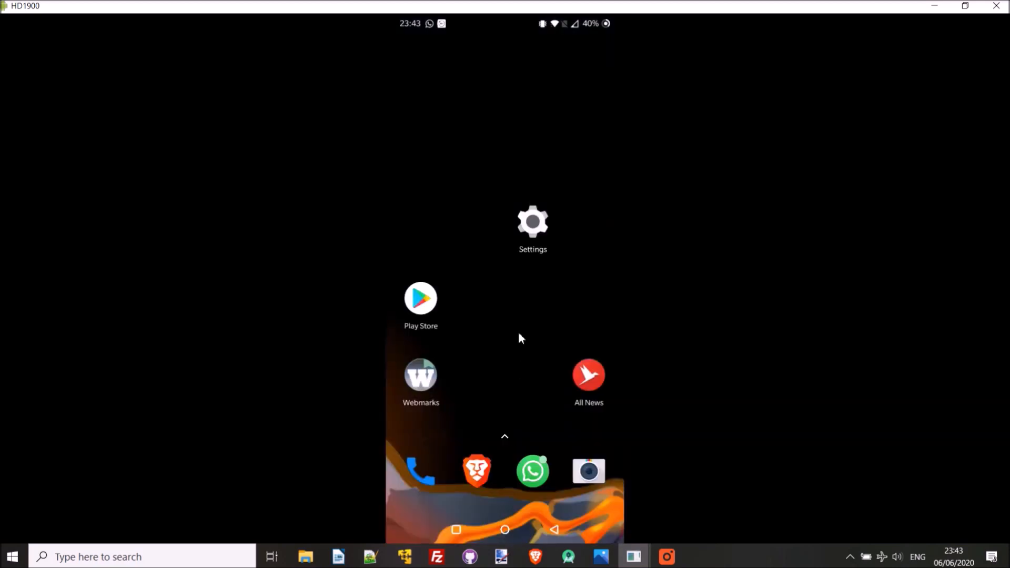
{"action": "mouse_move", "coordinate": [534, 224]}
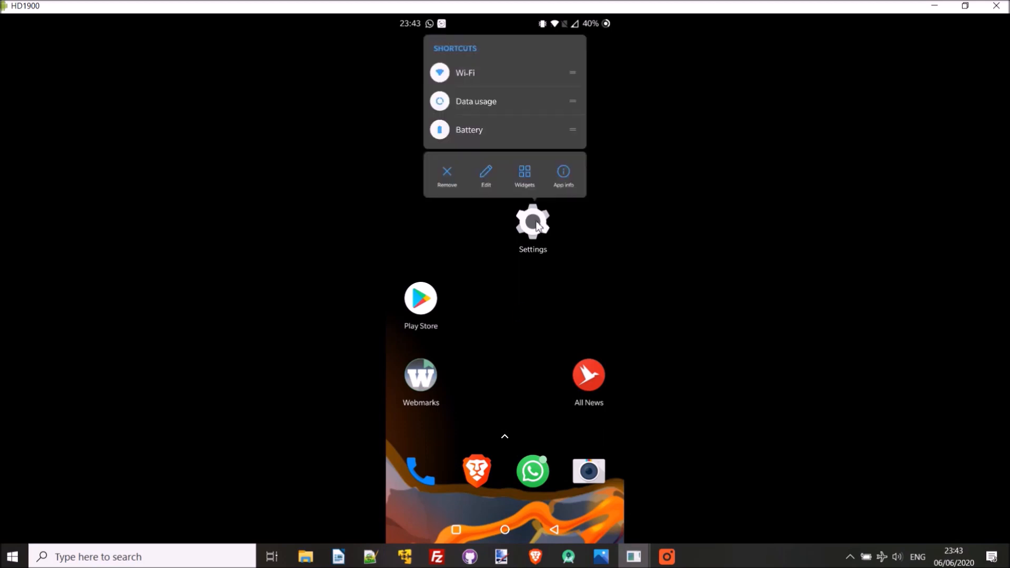
{"action": "left_click", "coordinate": [532, 222]}
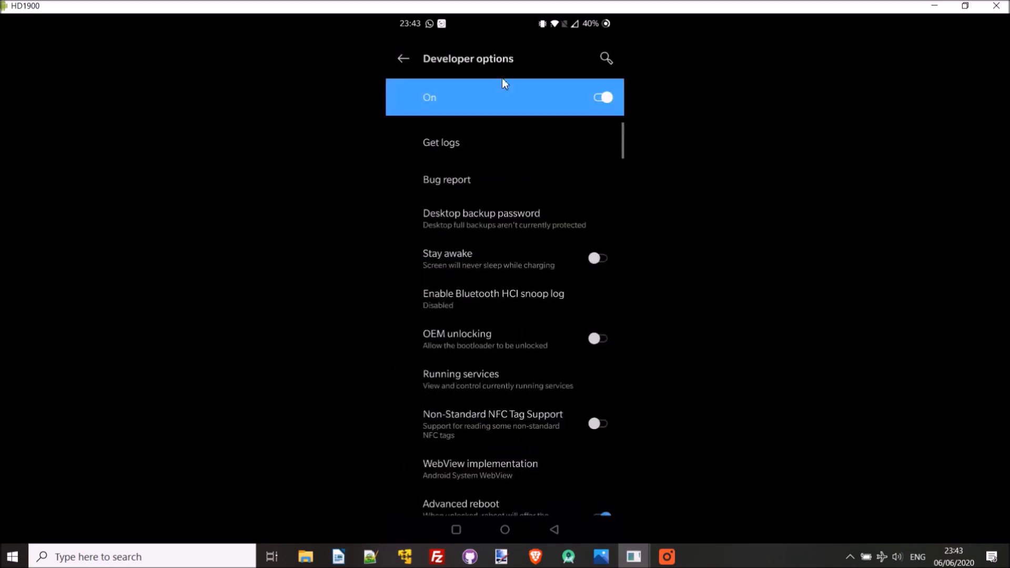
{"action": "scroll", "scroll_direction": "down", "scroll_amount": 3}
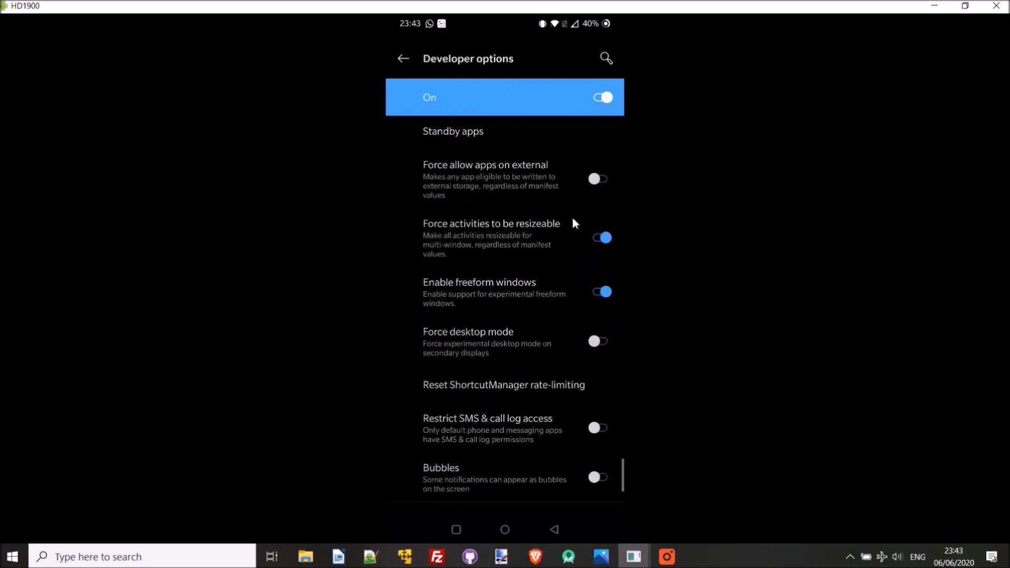
{"action": "left_click", "coordinate": [600, 242]}
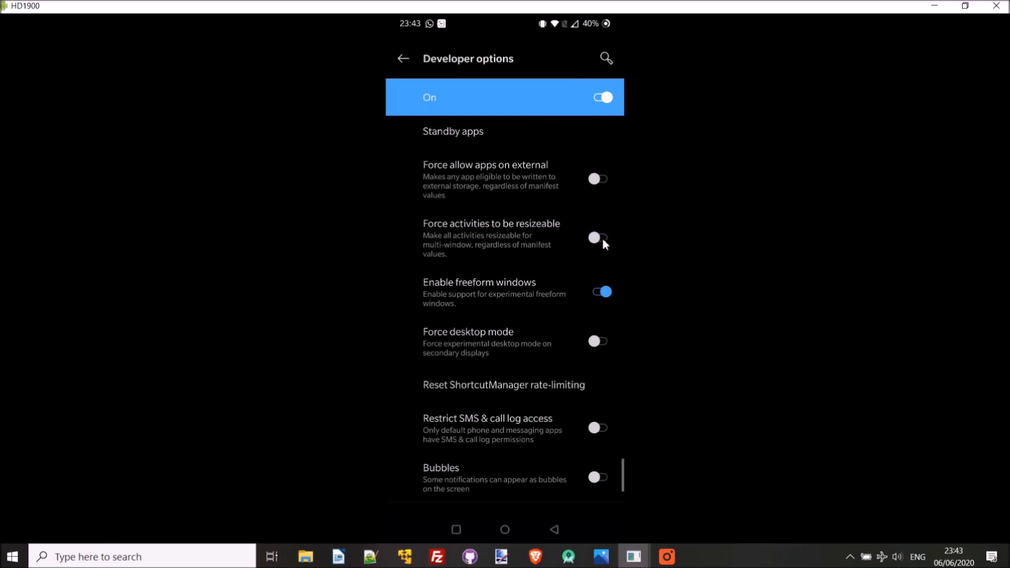
{"action": "left_click", "coordinate": [600, 242]}
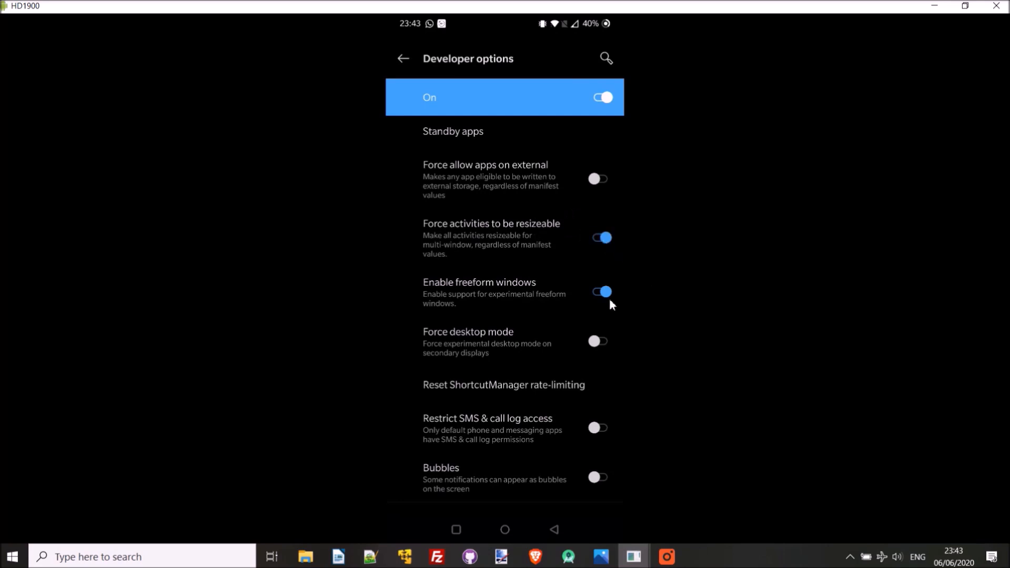
{"action": "mouse_move", "coordinate": [437, 283]}
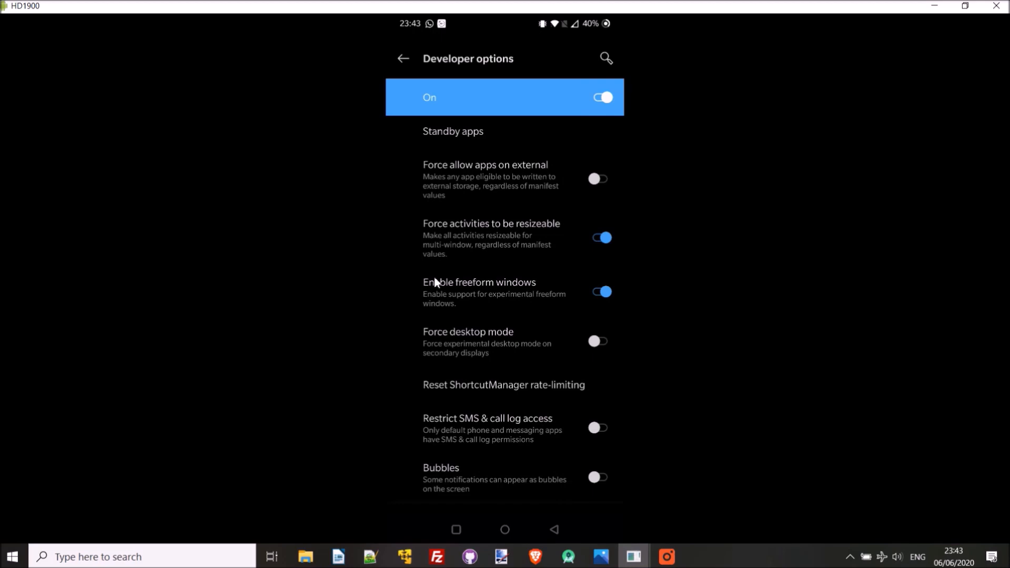
{"action": "mouse_move", "coordinate": [416, 297]}
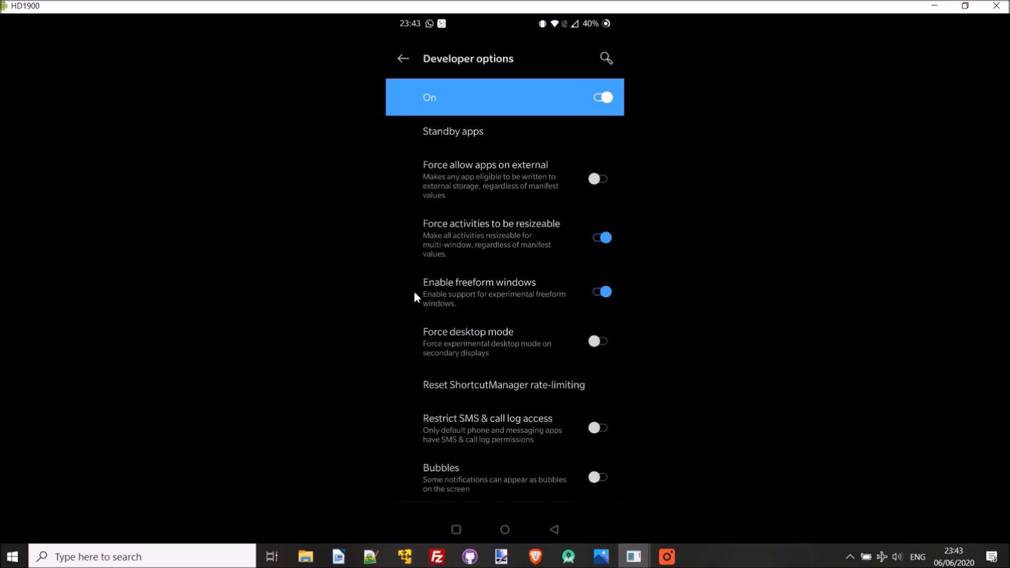
{"action": "mouse_move", "coordinate": [506, 264]}
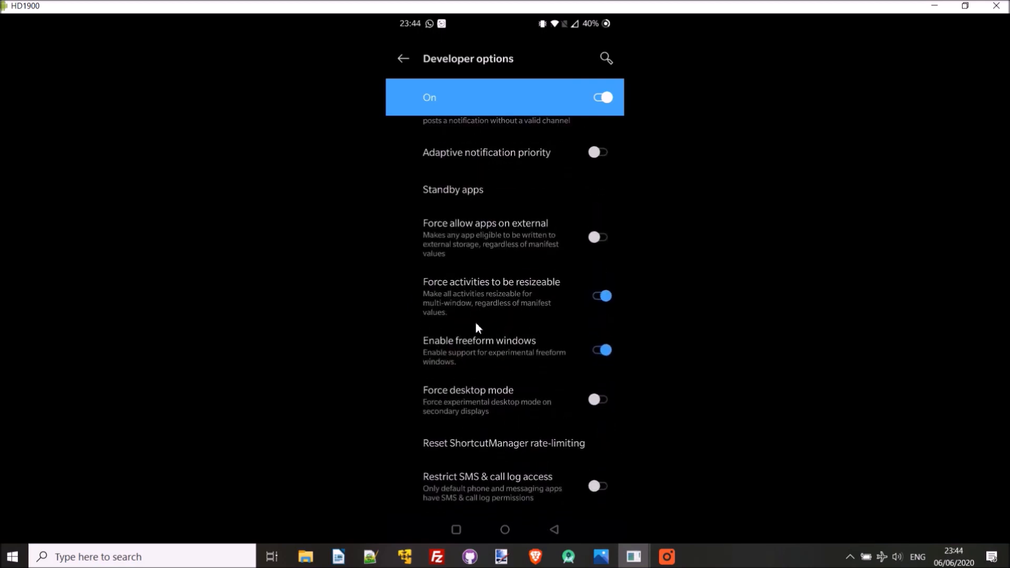
{"action": "mouse_move", "coordinate": [504, 530]}
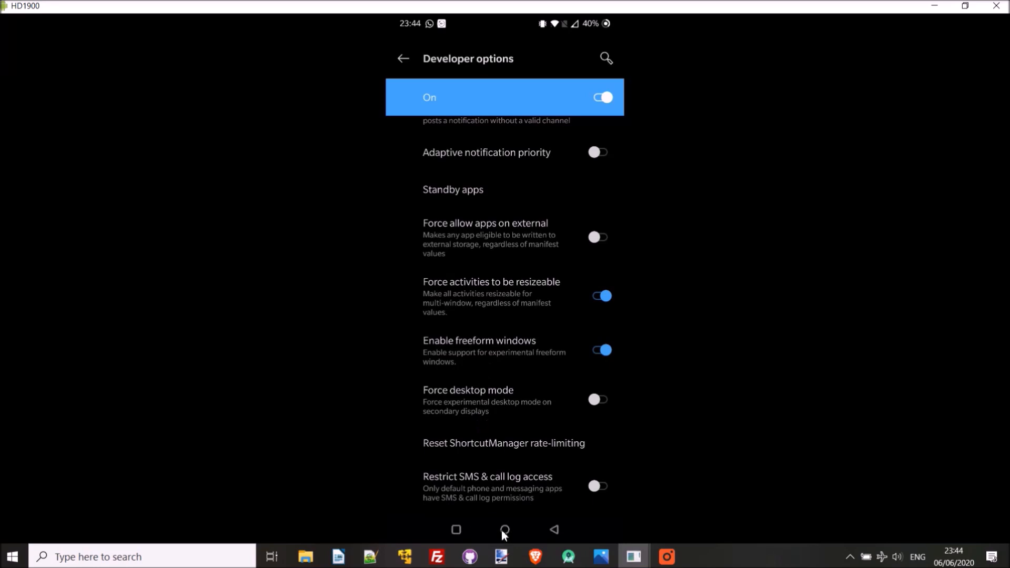
Step: Search Play Store for 'sentio launcher' and show the installed Sentio Desktop listing
{"action": "left_click", "coordinate": [506, 534]}
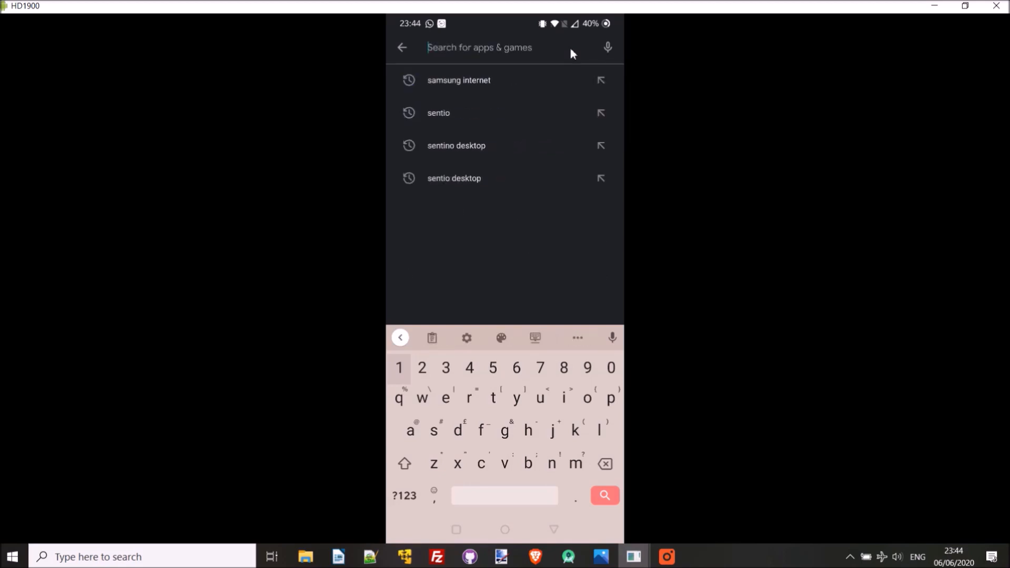
{"action": "type", "text": "sentio"}
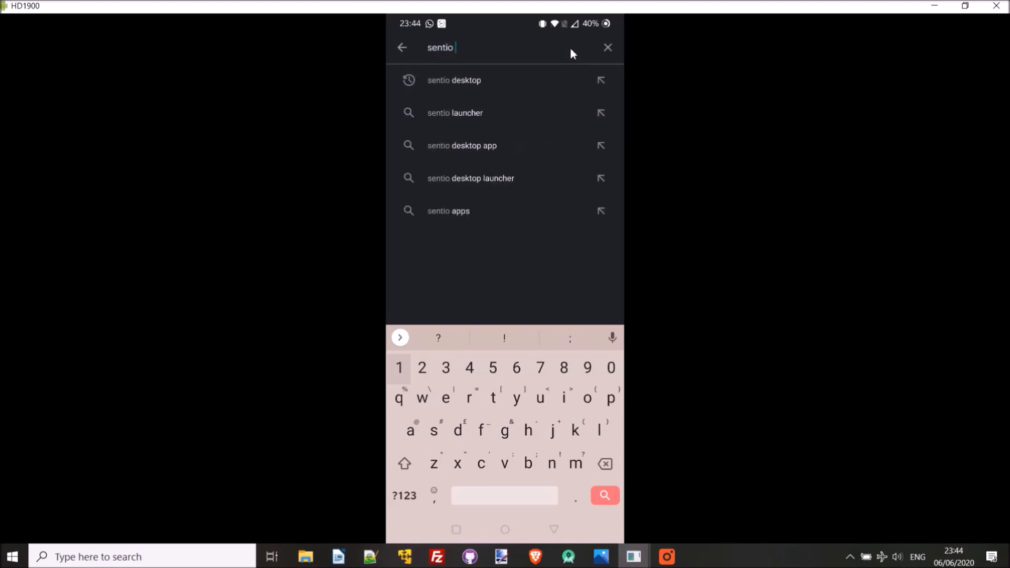
{"action": "left_click", "coordinate": [455, 112]}
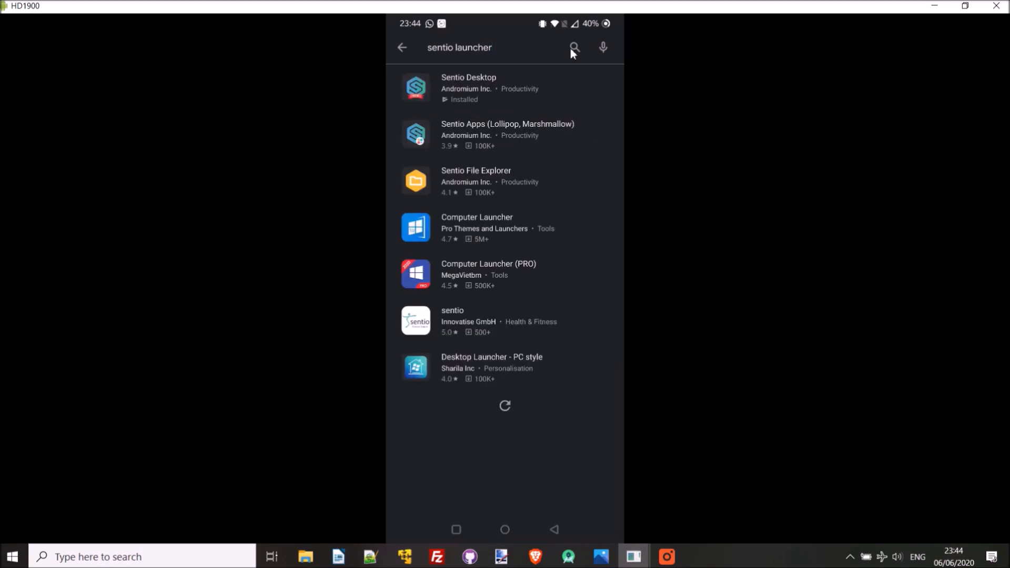
{"action": "left_click", "coordinate": [469, 87]}
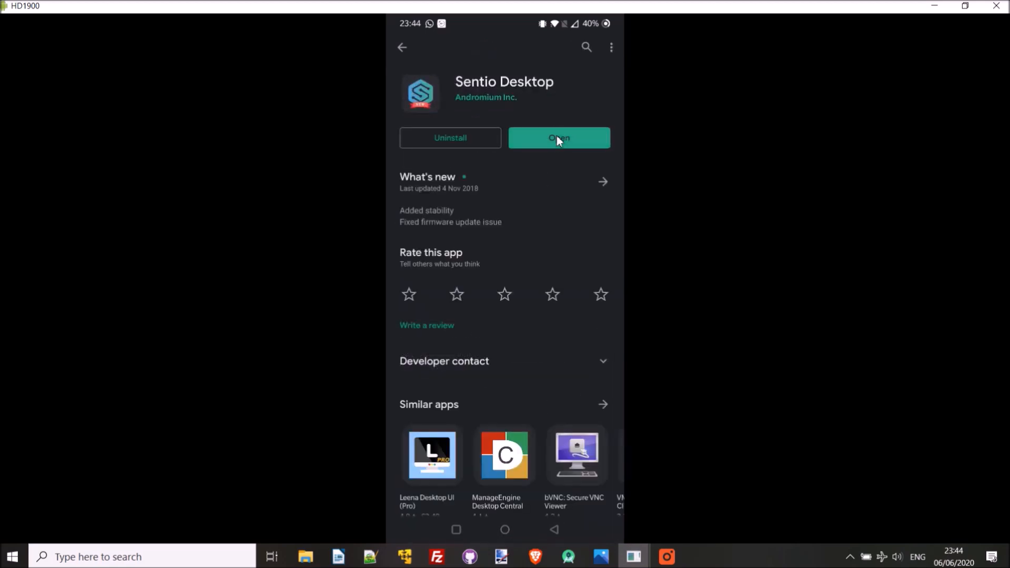
Step: Launch Sentio Desktop setup and allow it to display over other apps, returning to setup
{"action": "left_click", "coordinate": [558, 138]}
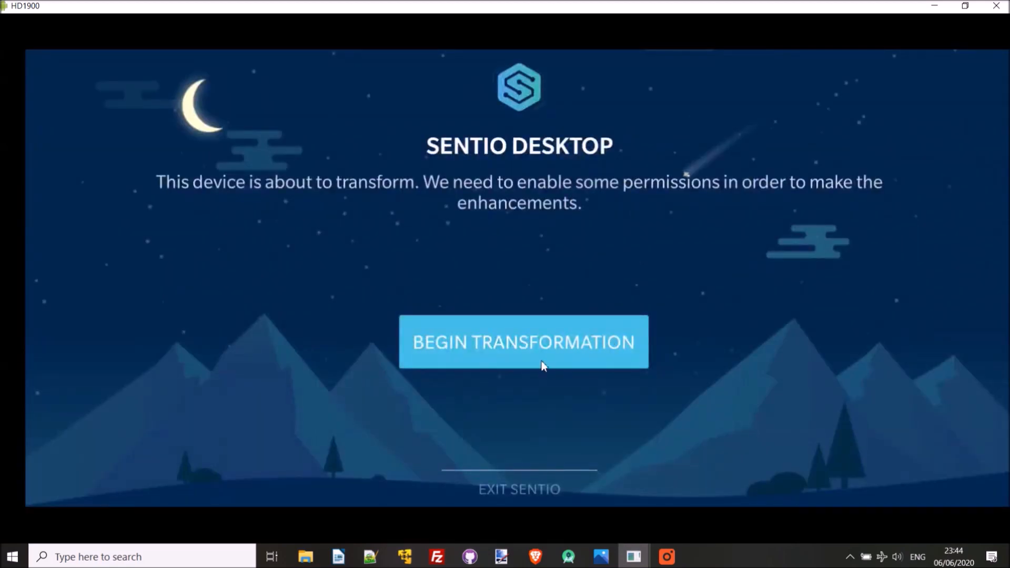
{"action": "mouse_move", "coordinate": [740, 323]}
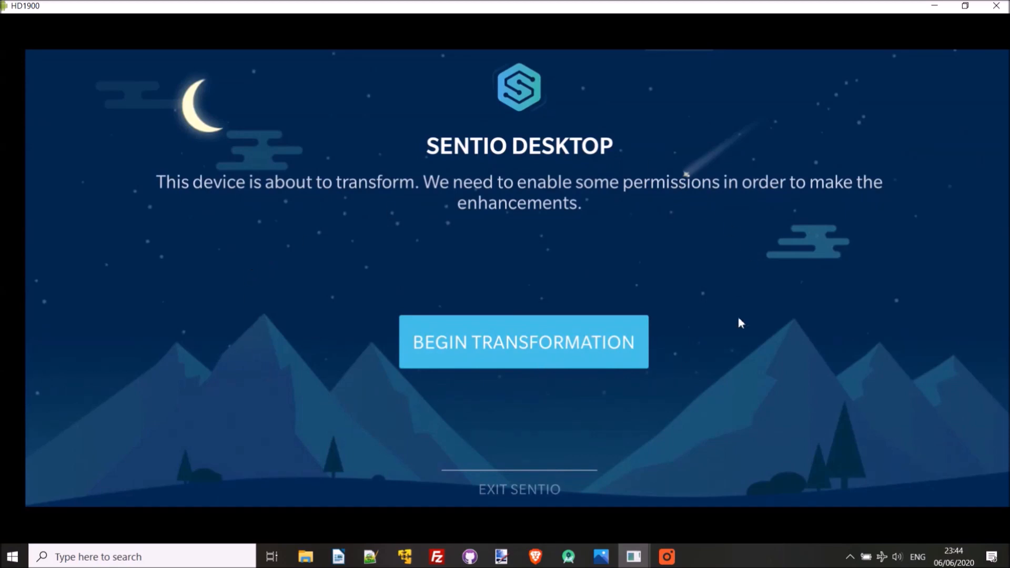
{"action": "mouse_move", "coordinate": [430, 377]}
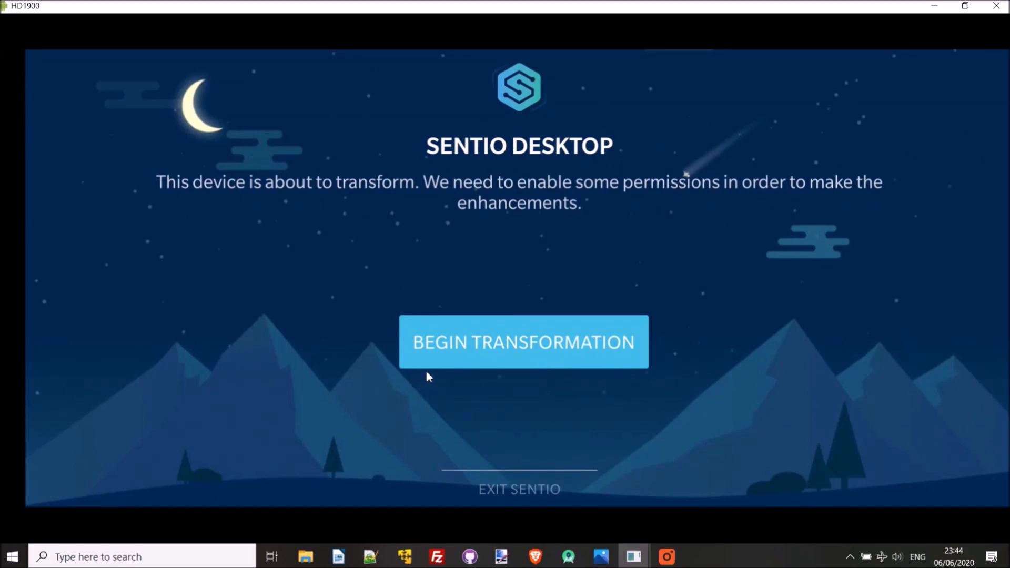
{"action": "left_click", "coordinate": [523, 342]}
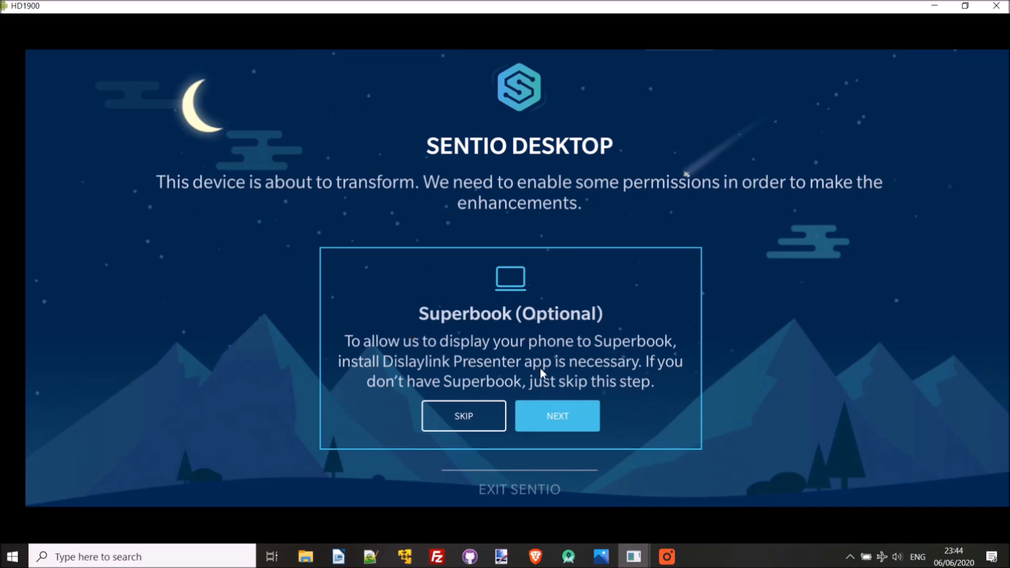
{"action": "mouse_move", "coordinate": [463, 415]}
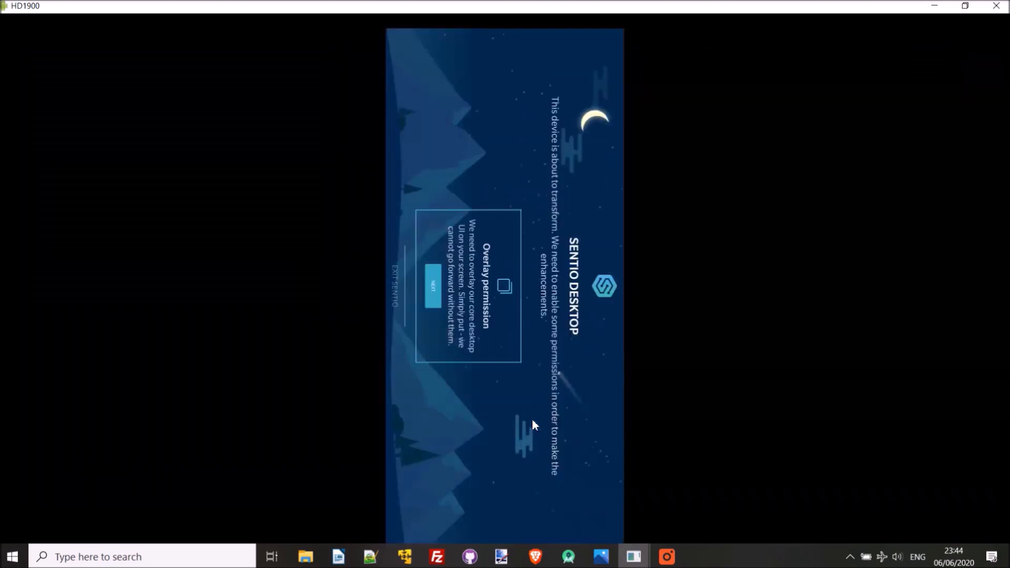
{"action": "left_click", "coordinate": [432, 286]}
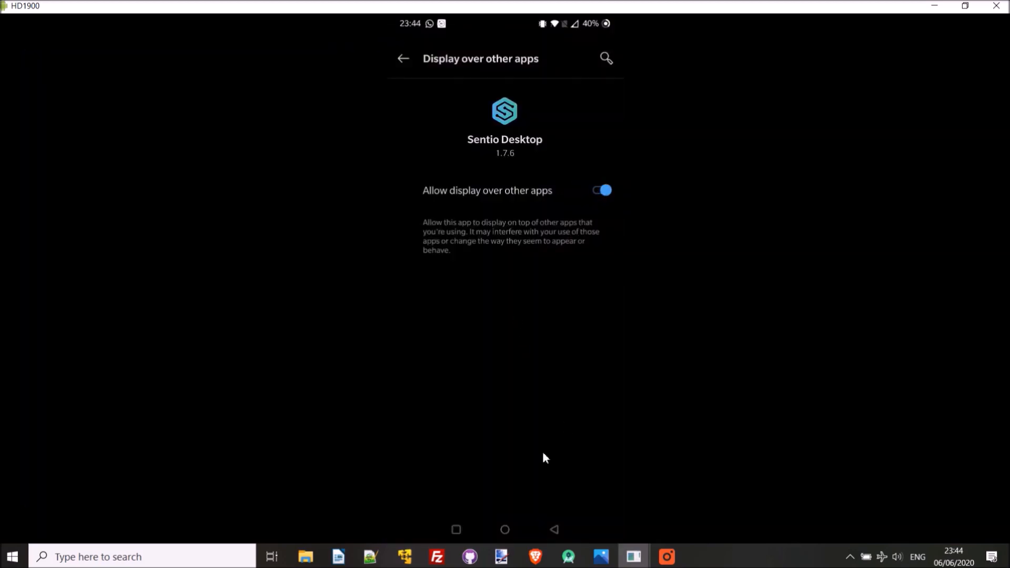
{"action": "left_click", "coordinate": [456, 529]}
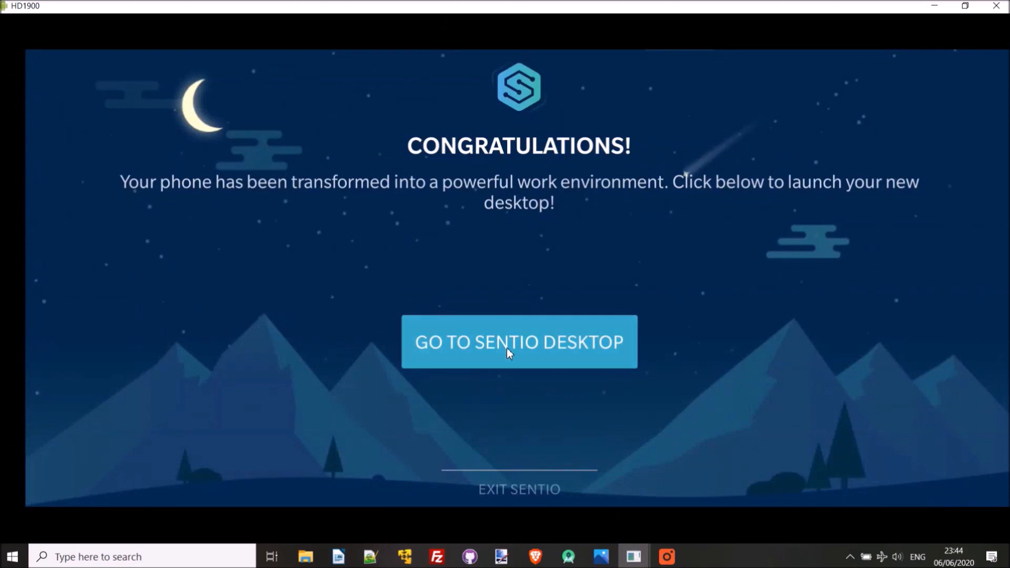
Step: Start the new Sentio desktop, finish its tips, deny camera access and show quick settings
{"action": "left_click", "coordinate": [519, 342]}
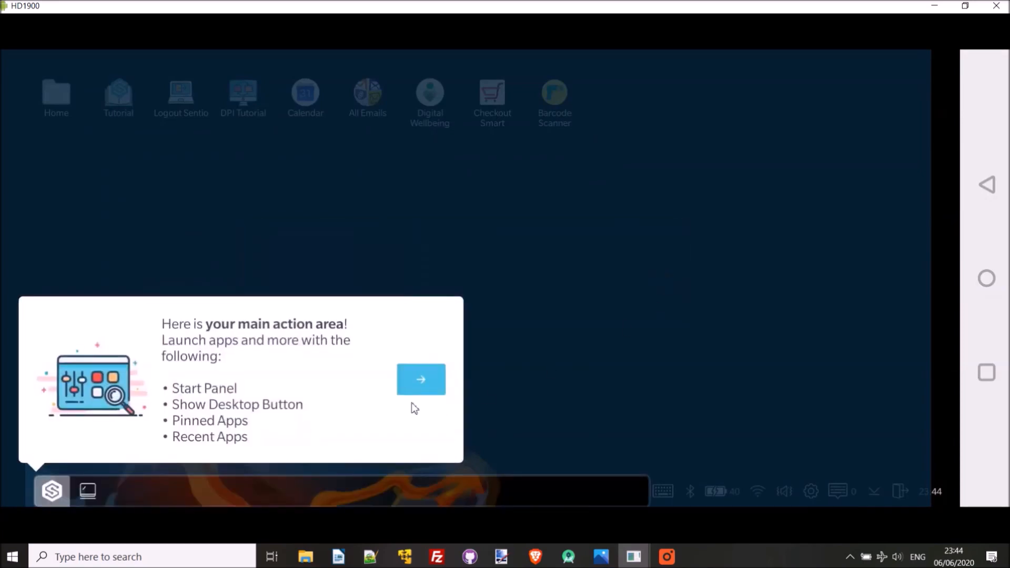
{"action": "left_click", "coordinate": [421, 380]}
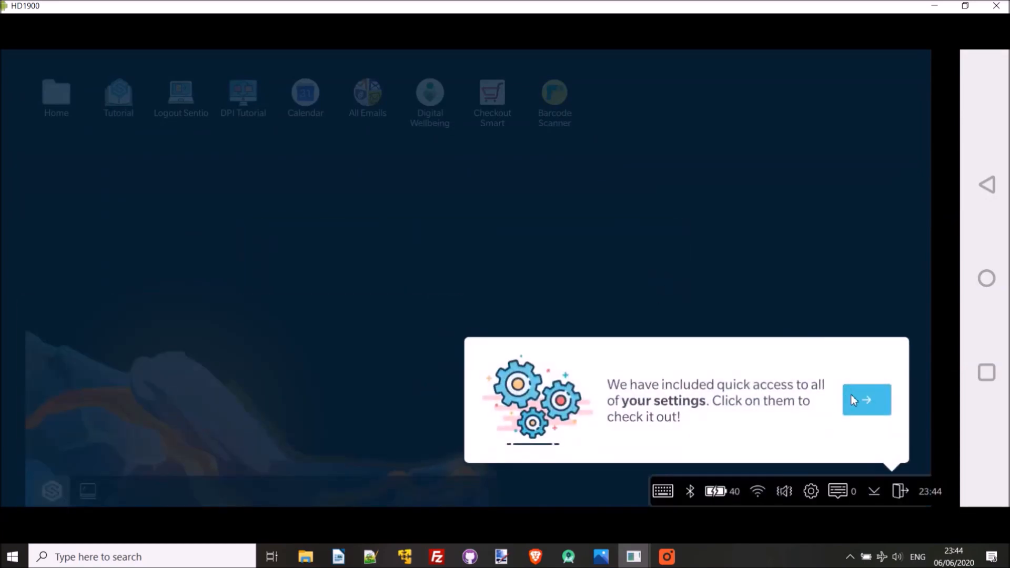
{"action": "left_click", "coordinate": [866, 400]}
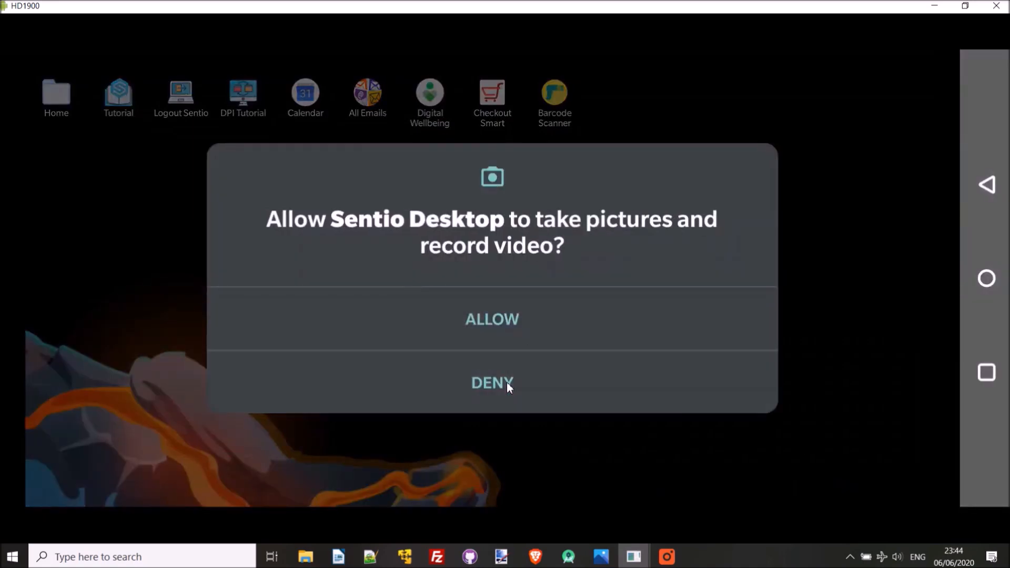
{"action": "left_click", "coordinate": [492, 383]}
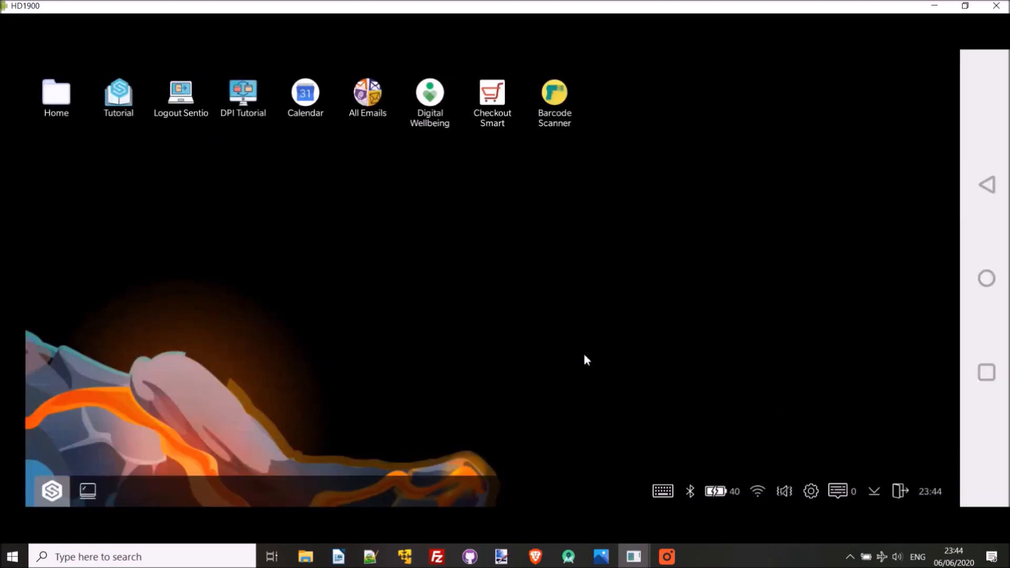
{"action": "left_click", "coordinate": [811, 491]}
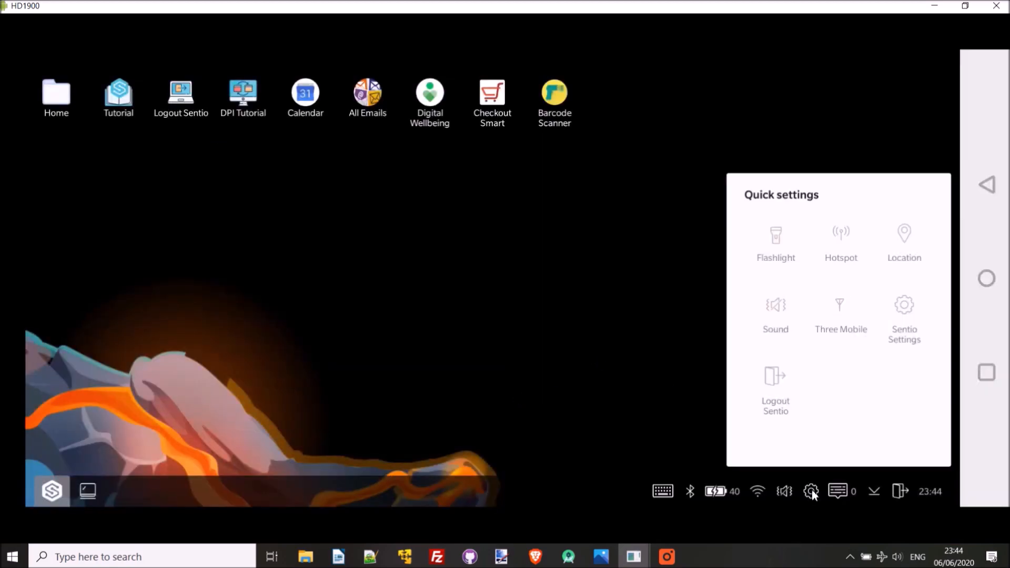
Step: Enable Recent Apps in Sentio Settings and grant Sentio Desktop usage access in Android
{"action": "left_click", "coordinate": [904, 316]}
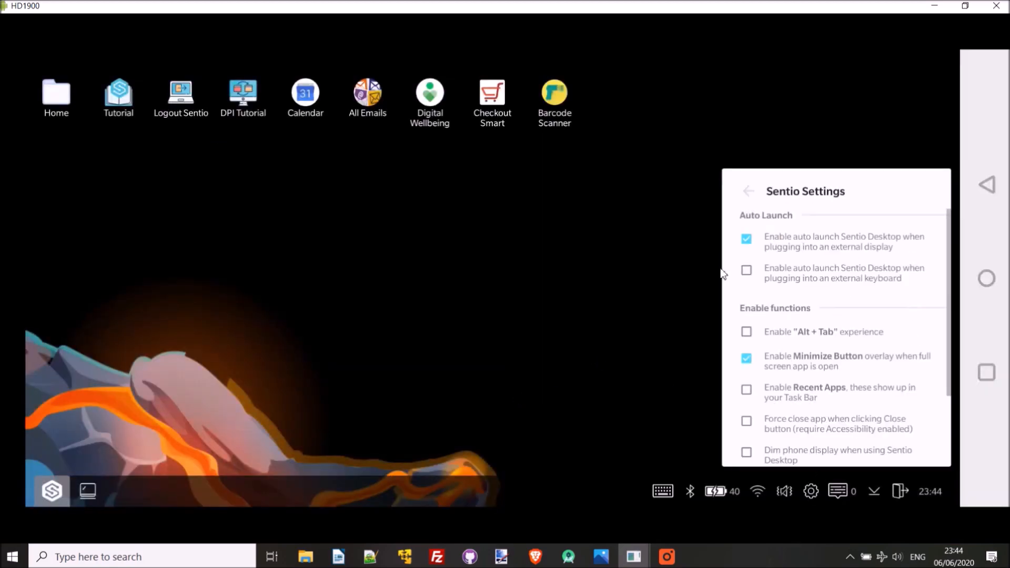
{"action": "scroll", "scroll_direction": "down", "scroll_amount": 3}
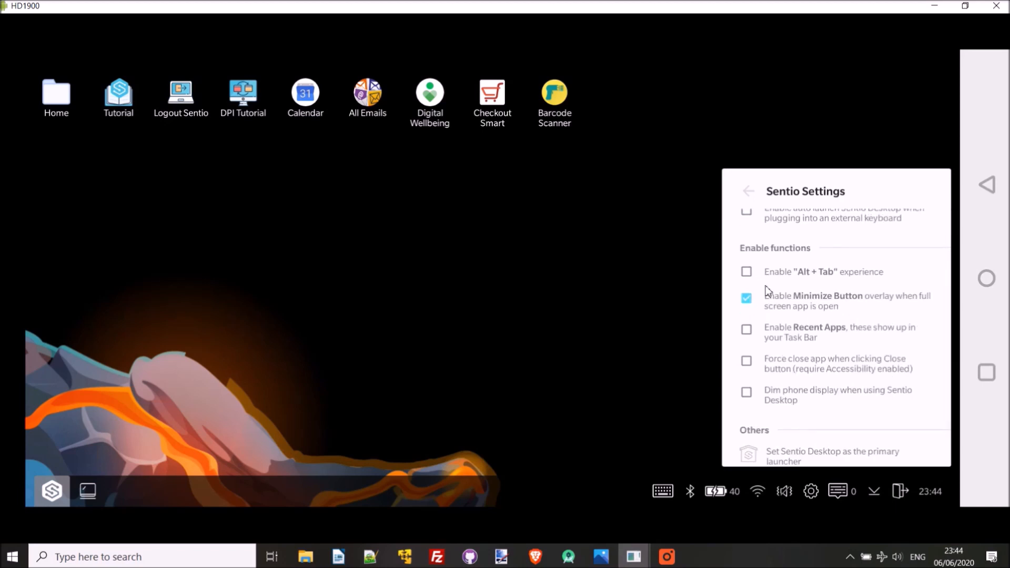
{"action": "left_click", "coordinate": [748, 329]}
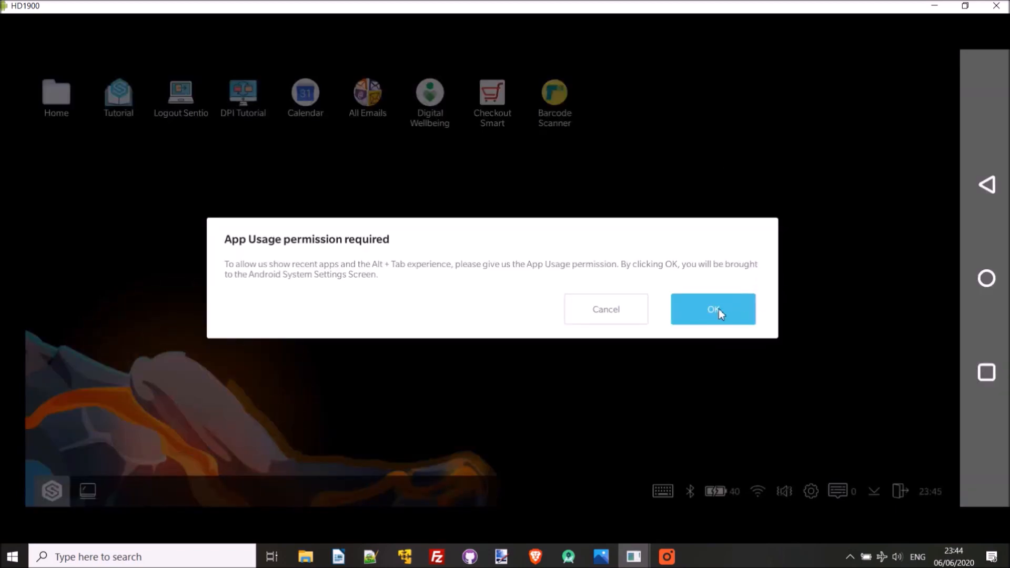
{"action": "left_click", "coordinate": [712, 310]}
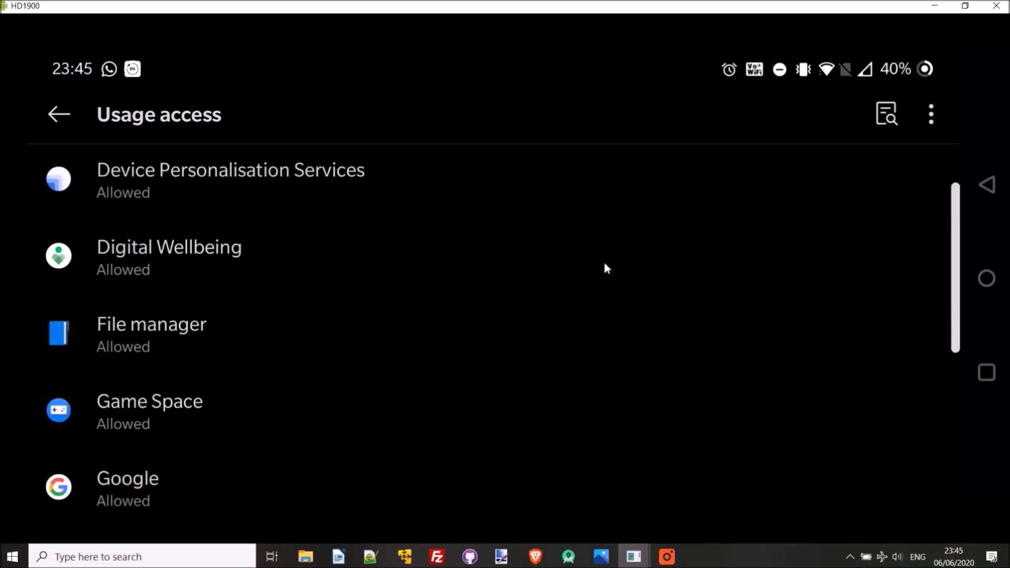
{"action": "scroll", "scroll_direction": "down", "scroll_amount": 3}
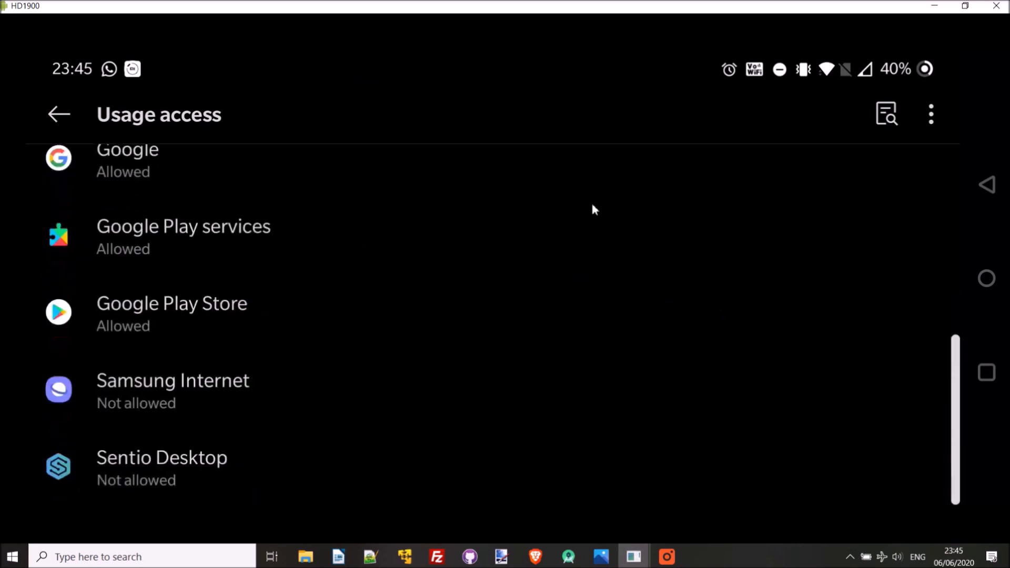
{"action": "left_click", "coordinate": [162, 458]}
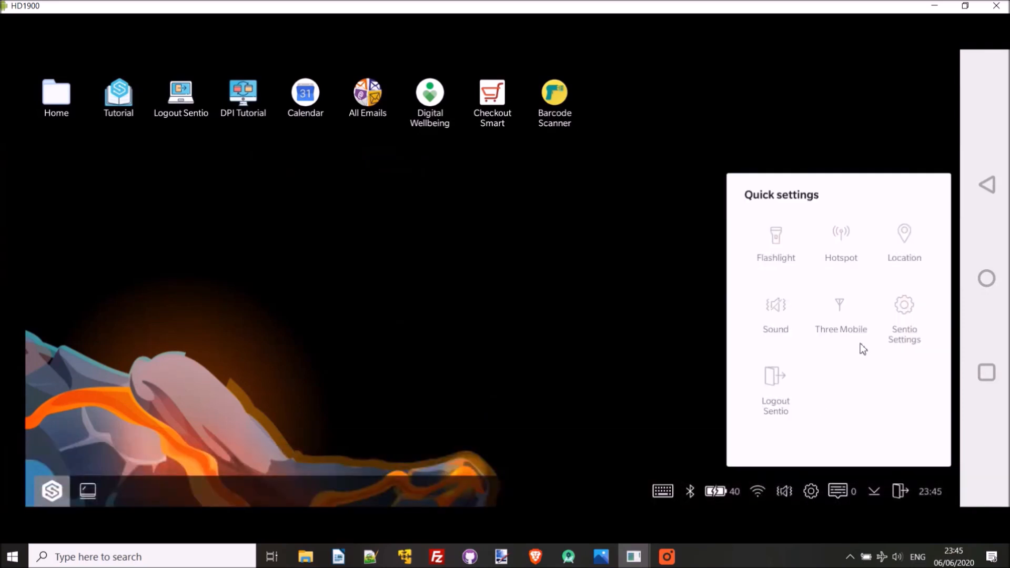
Step: In Sentio Settings, enable Recent Apps and the 'Alt + Tab' experience
{"action": "left_click", "coordinate": [904, 315]}
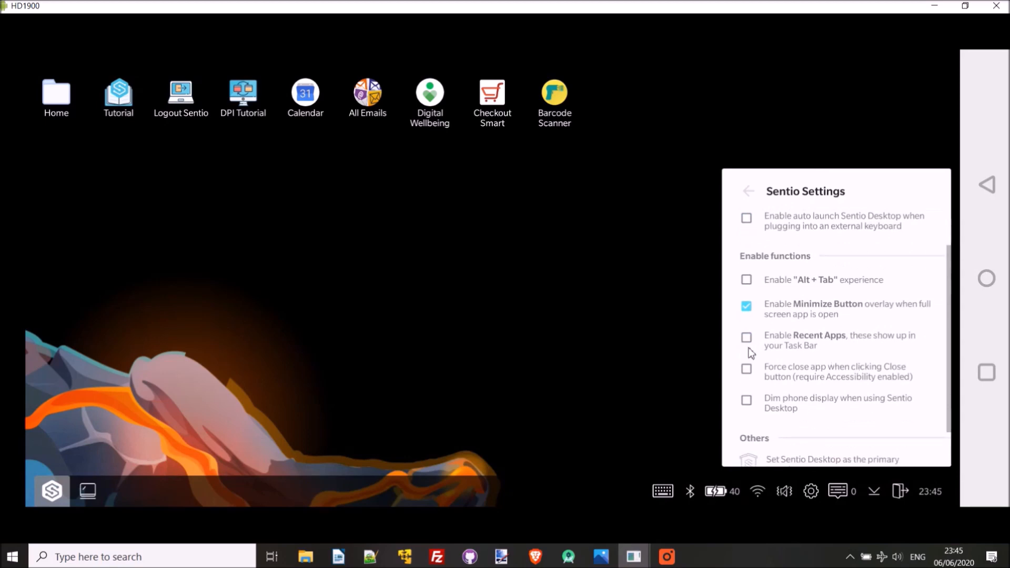
{"action": "left_click", "coordinate": [746, 337]}
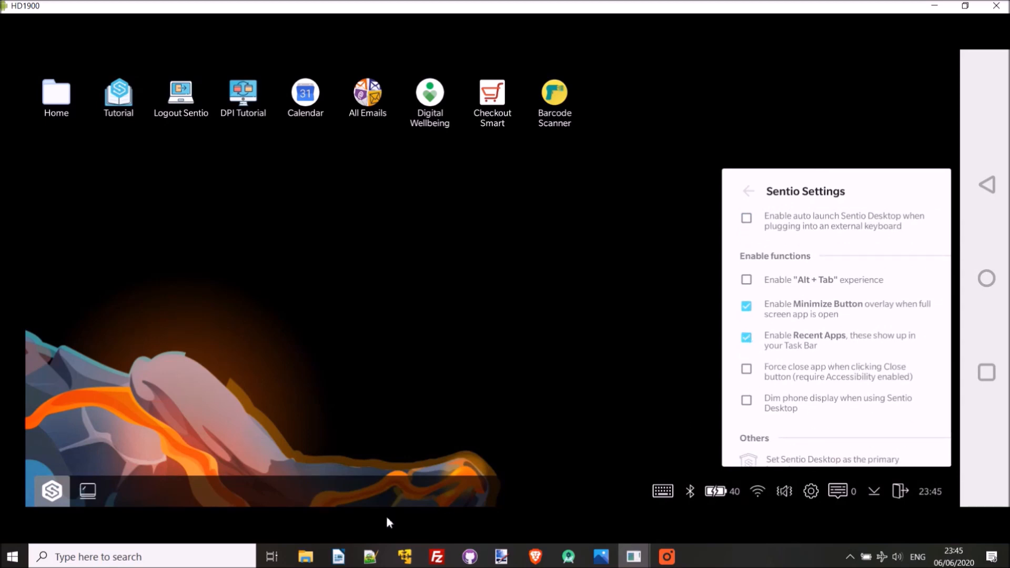
{"action": "mouse_move", "coordinate": [896, 415]}
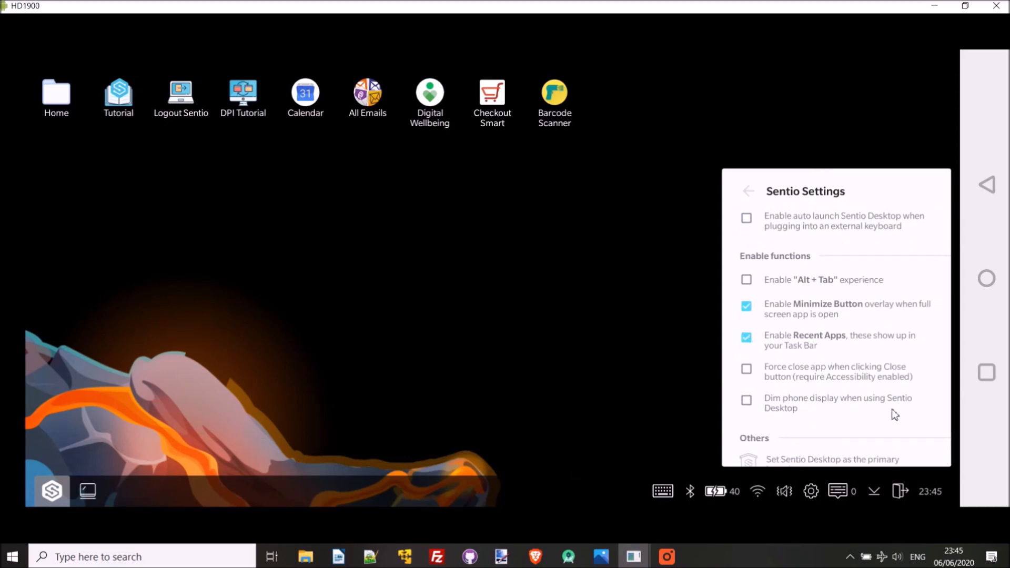
{"action": "left_click", "coordinate": [746, 280]}
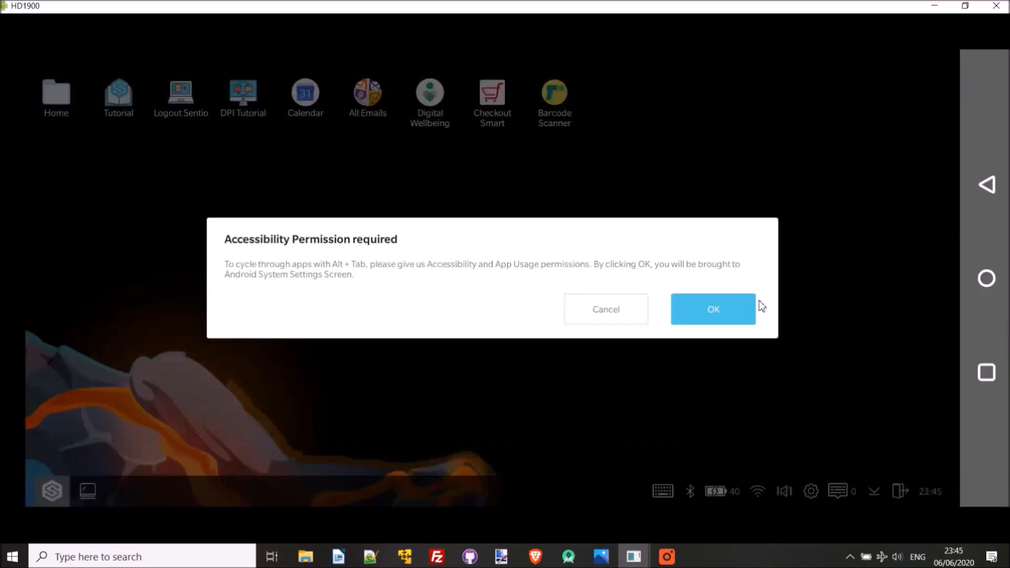
Step: Switch on the Sentio Desktop accessibility service with full device control and return to the desktop
{"action": "left_click", "coordinate": [713, 309]}
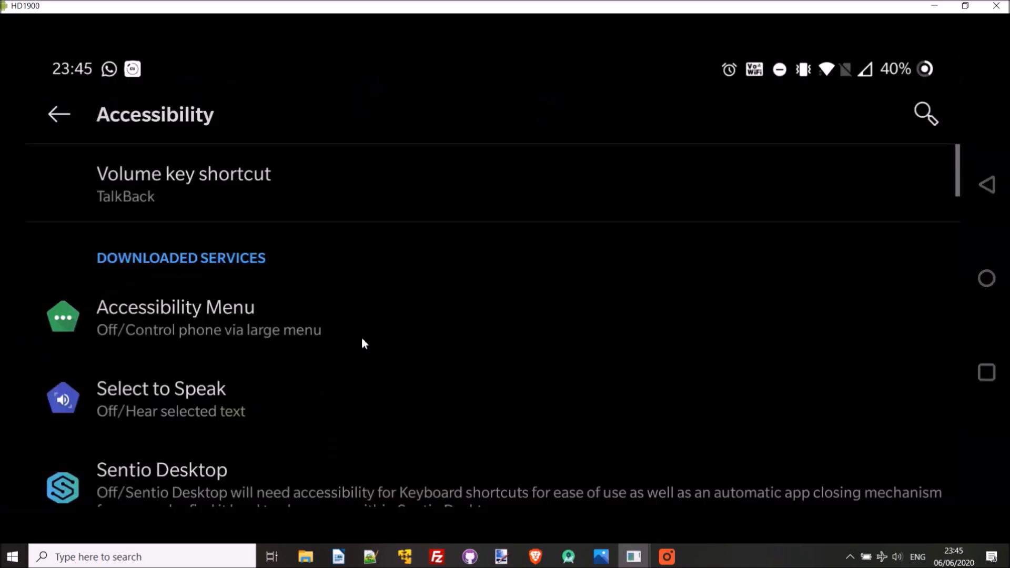
{"action": "left_click", "coordinate": [162, 470]}
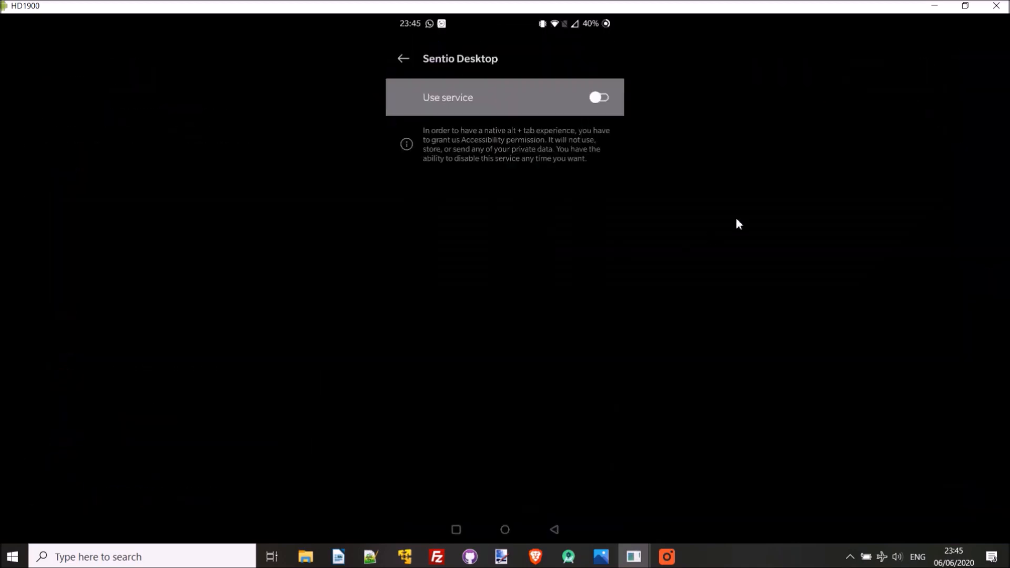
{"action": "left_click", "coordinate": [597, 97]}
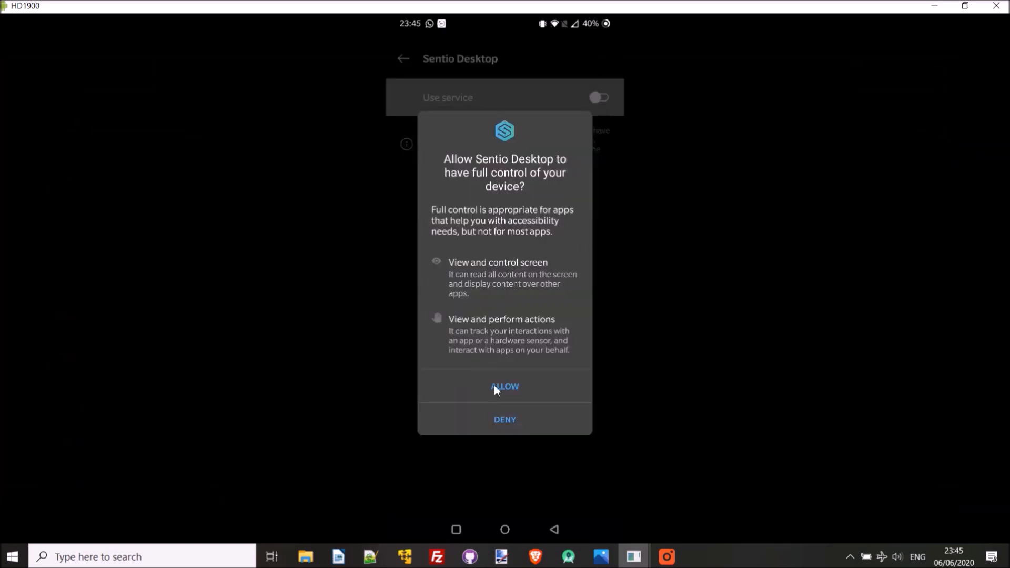
{"action": "left_click", "coordinate": [504, 386]}
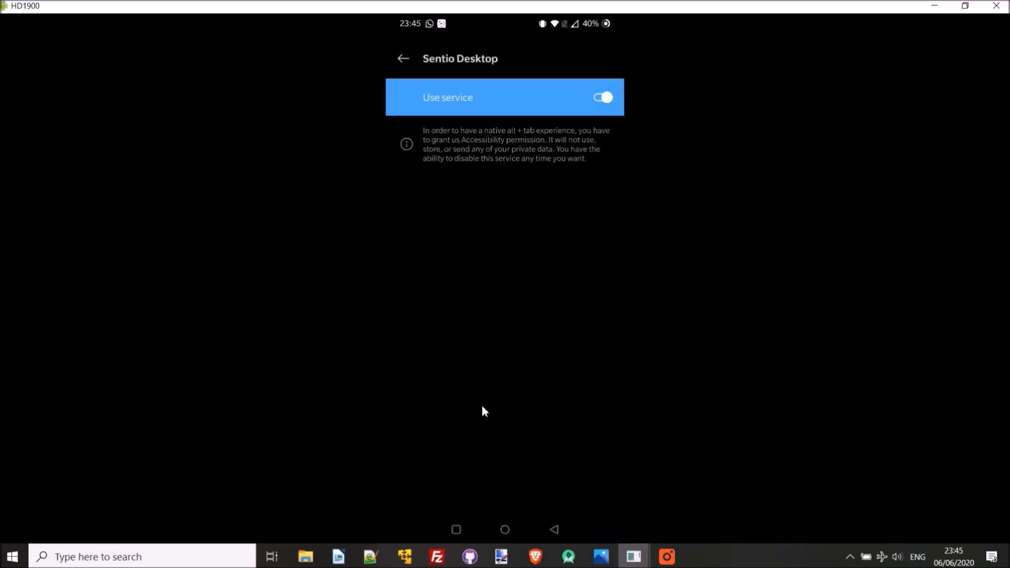
{"action": "left_click", "coordinate": [403, 58]}
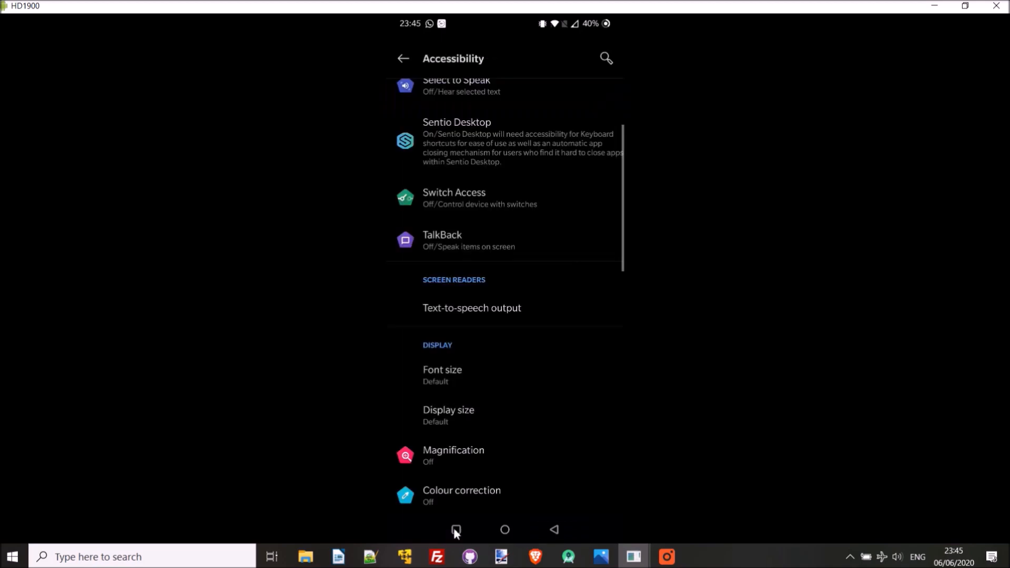
{"action": "left_click", "coordinate": [456, 530]}
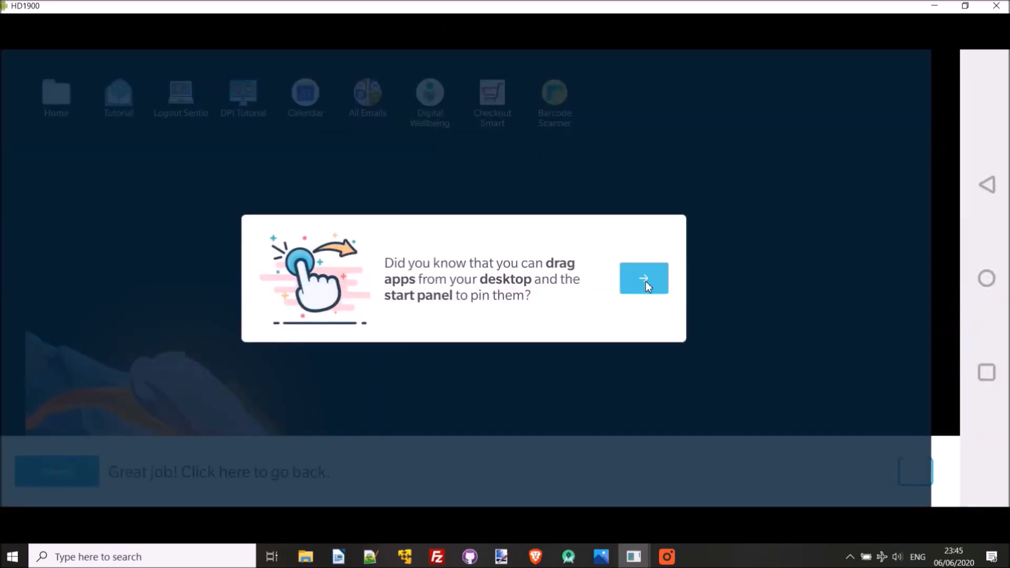
Step: Dismiss the app pinning, multi-window and full-screen mode notices
{"action": "left_click", "coordinate": [644, 278]}
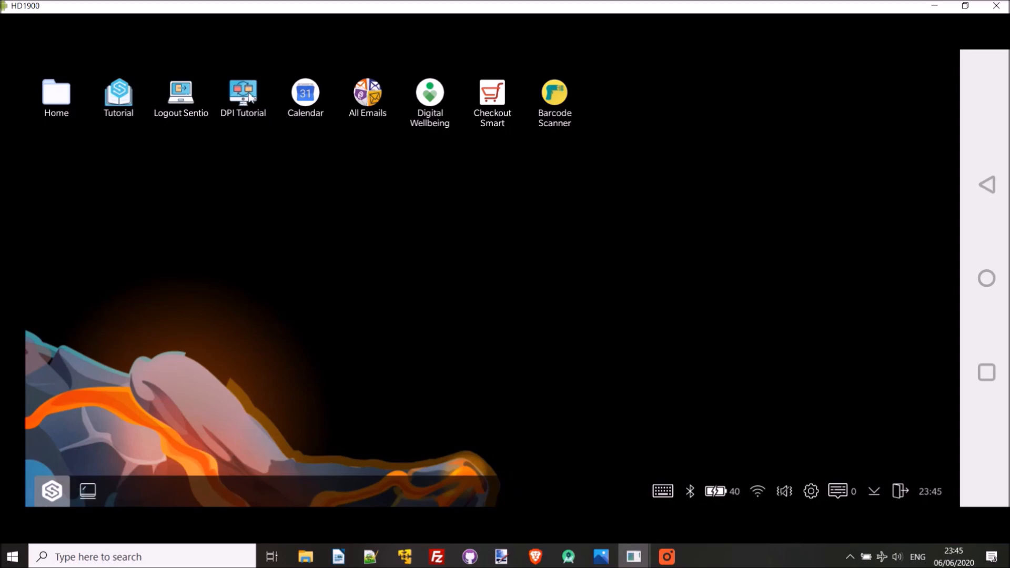
{"action": "mouse_move", "coordinate": [116, 157]}
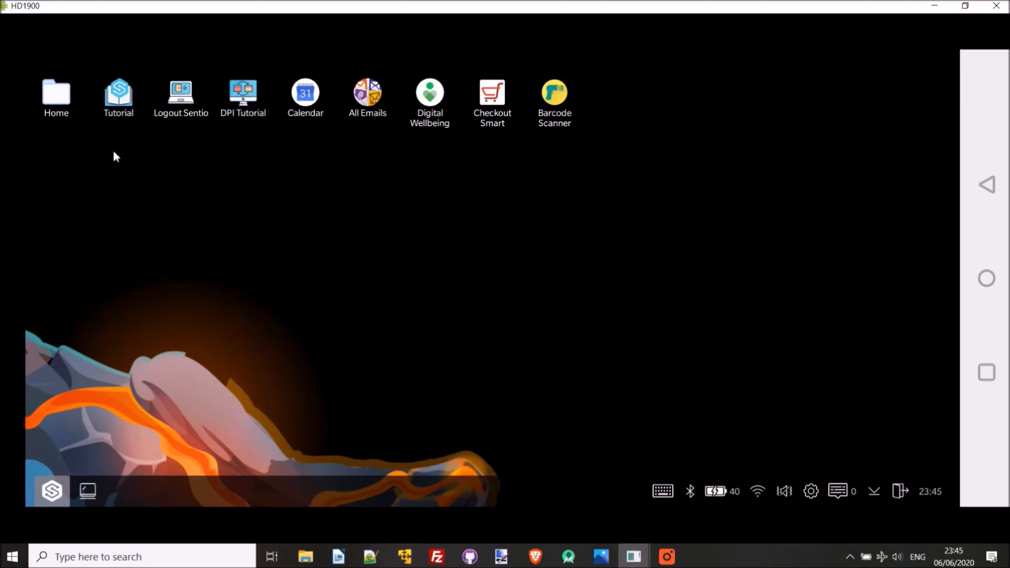
{"action": "mouse_move", "coordinate": [64, 96]}
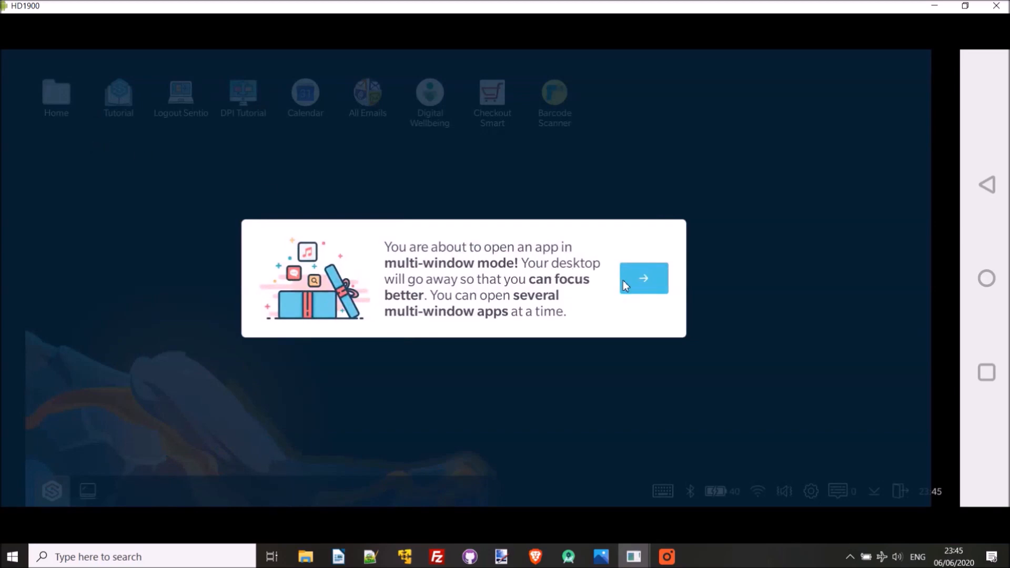
{"action": "left_click", "coordinate": [642, 278]}
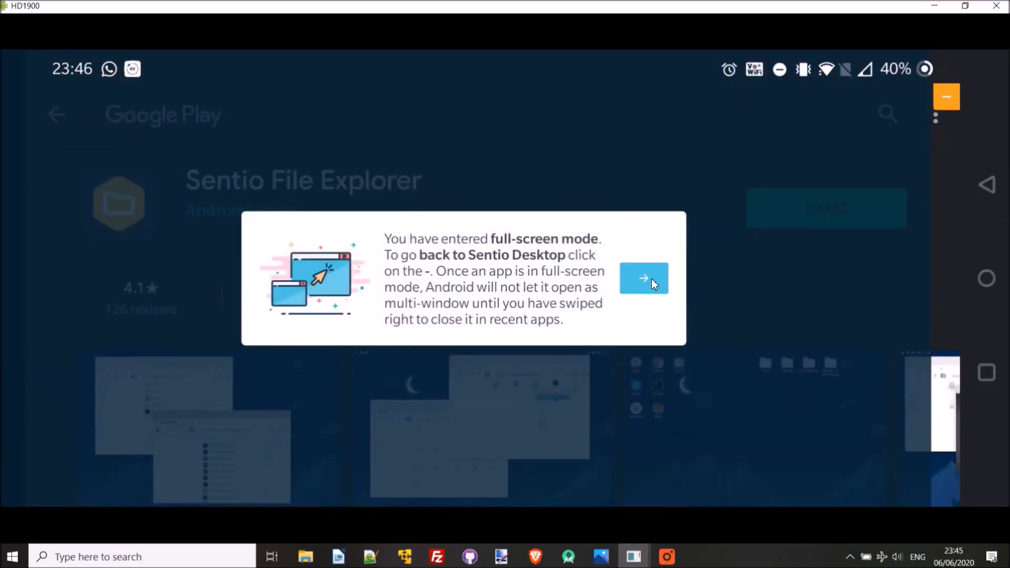
{"action": "left_click", "coordinate": [643, 278]}
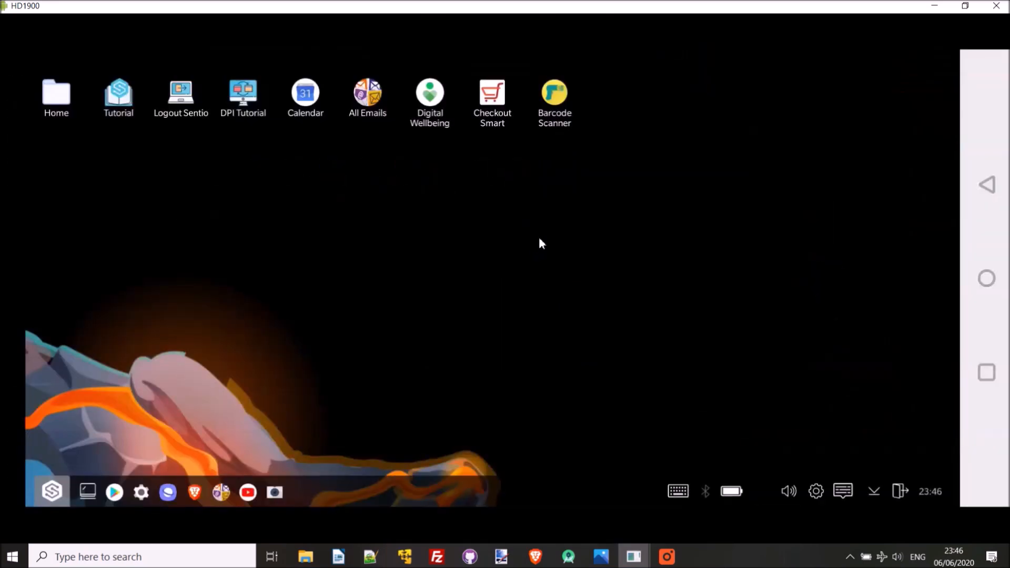
{"action": "mouse_move", "coordinate": [827, 460]}
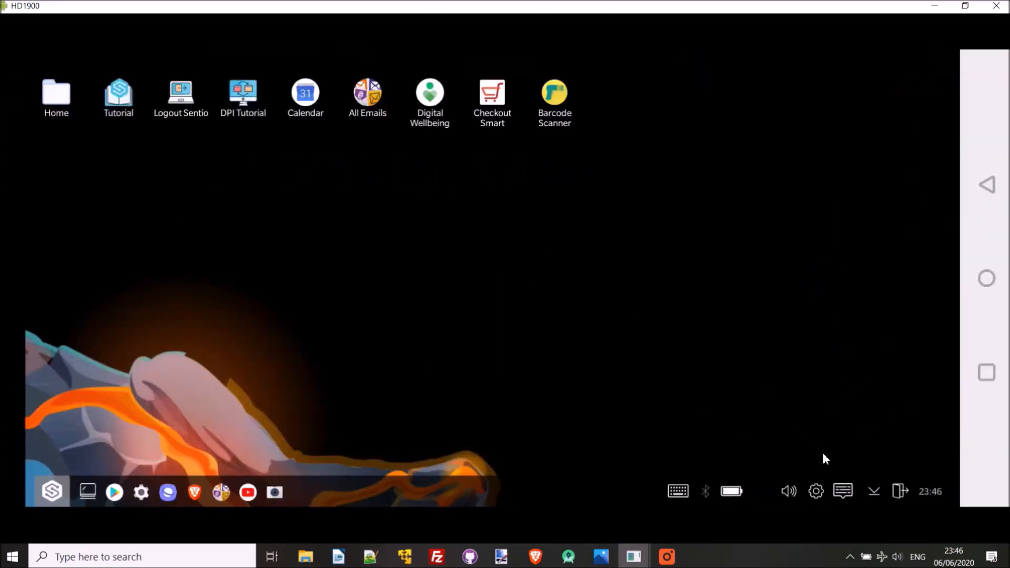
Step: Log out of Sentio from quick settings, close all recent apps, and relaunch Sentio Desktop
{"action": "left_click", "coordinate": [816, 491]}
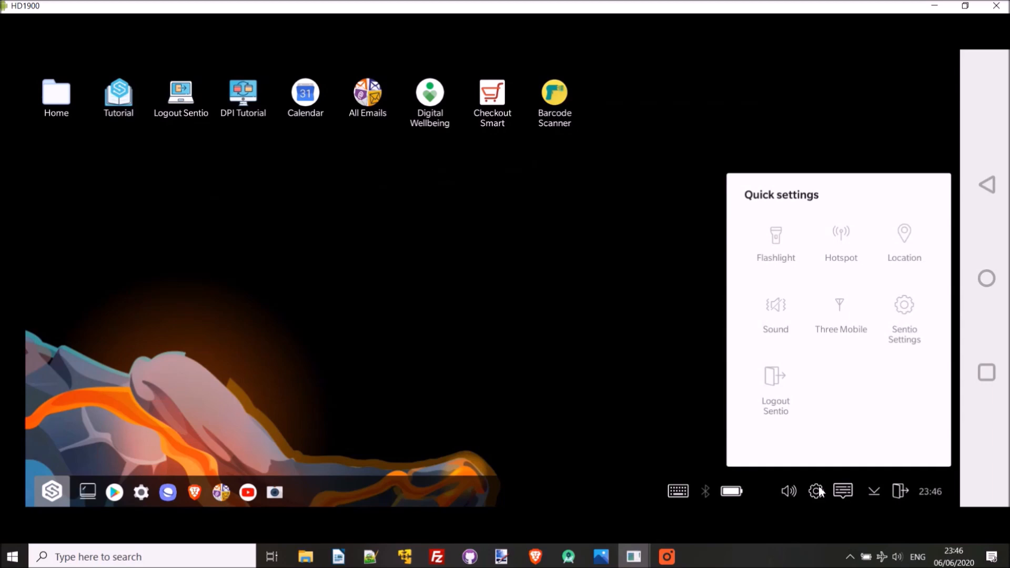
{"action": "mouse_move", "coordinate": [770, 393]}
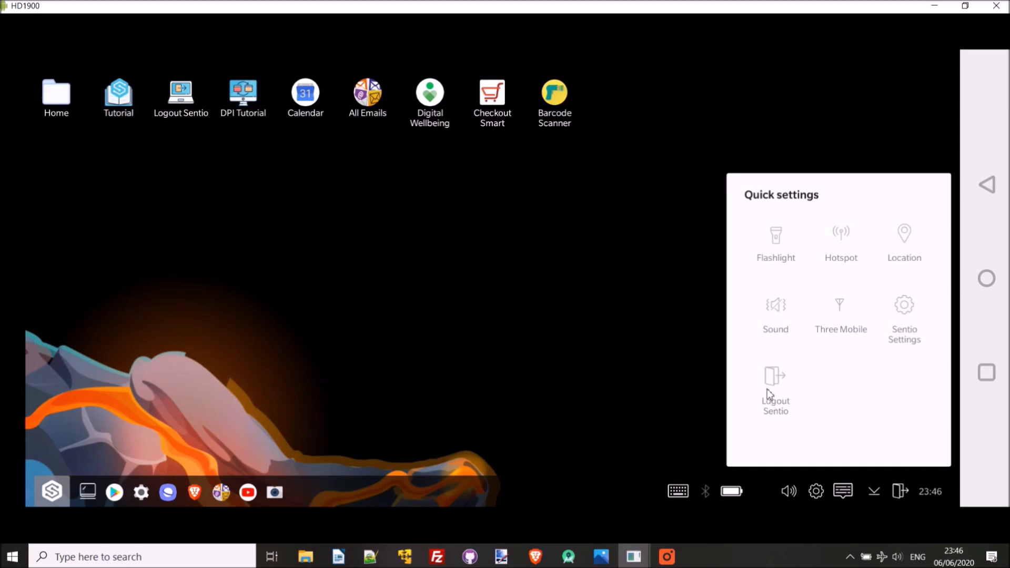
{"action": "mouse_move", "coordinate": [770, 379]}
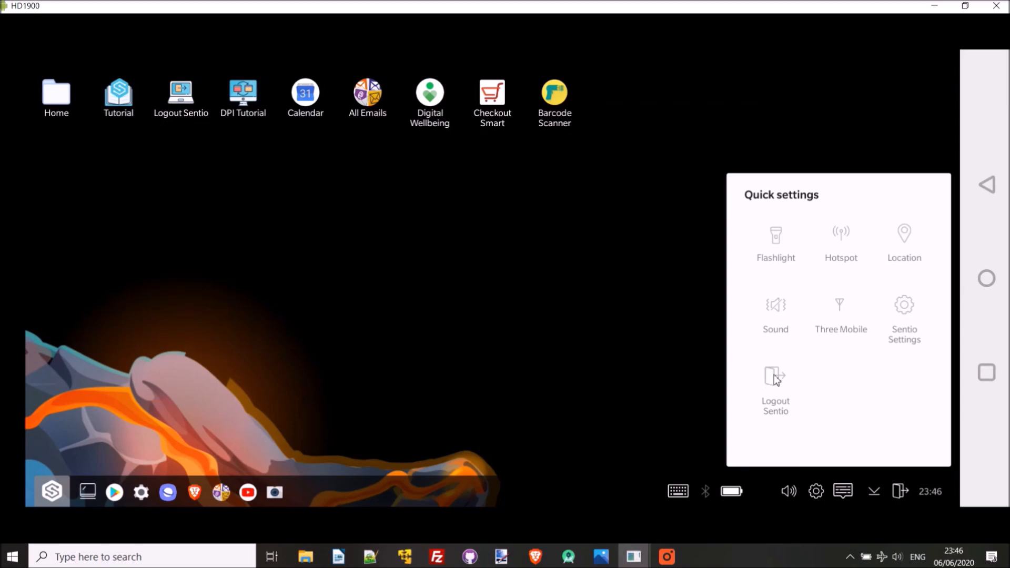
{"action": "left_click", "coordinate": [774, 391]}
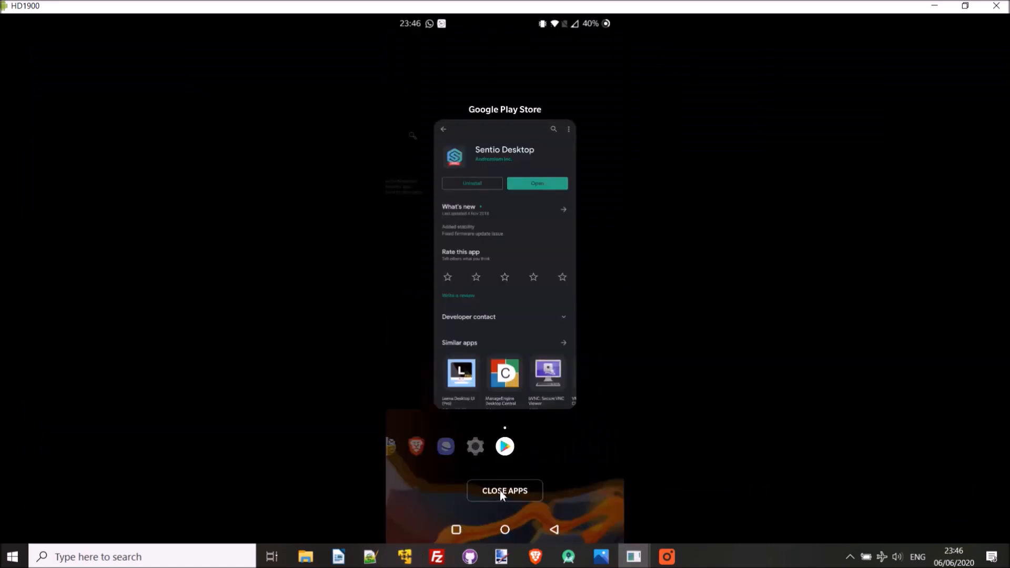
{"action": "left_click", "coordinate": [504, 491]}
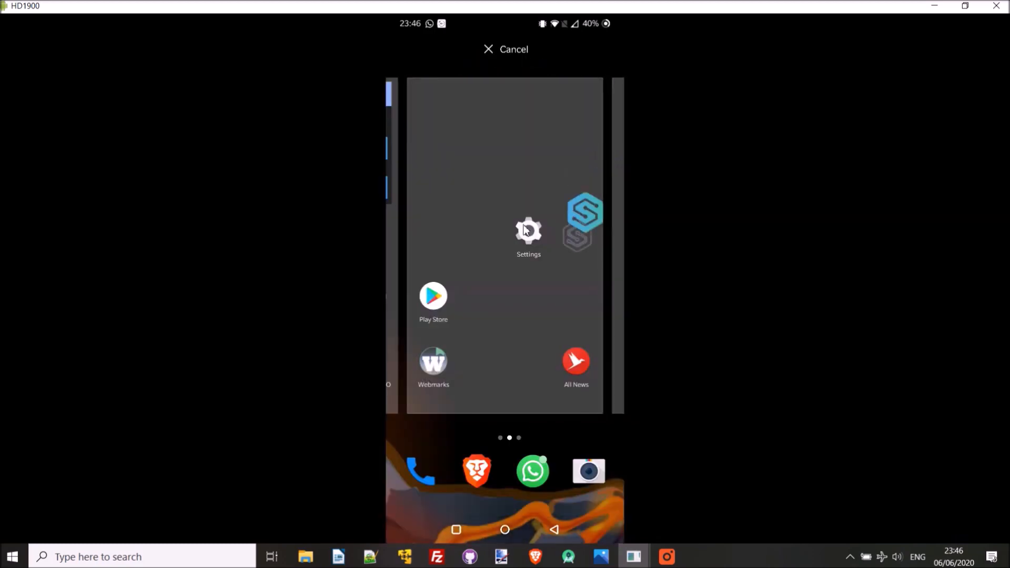
{"action": "left_click", "coordinate": [506, 49]}
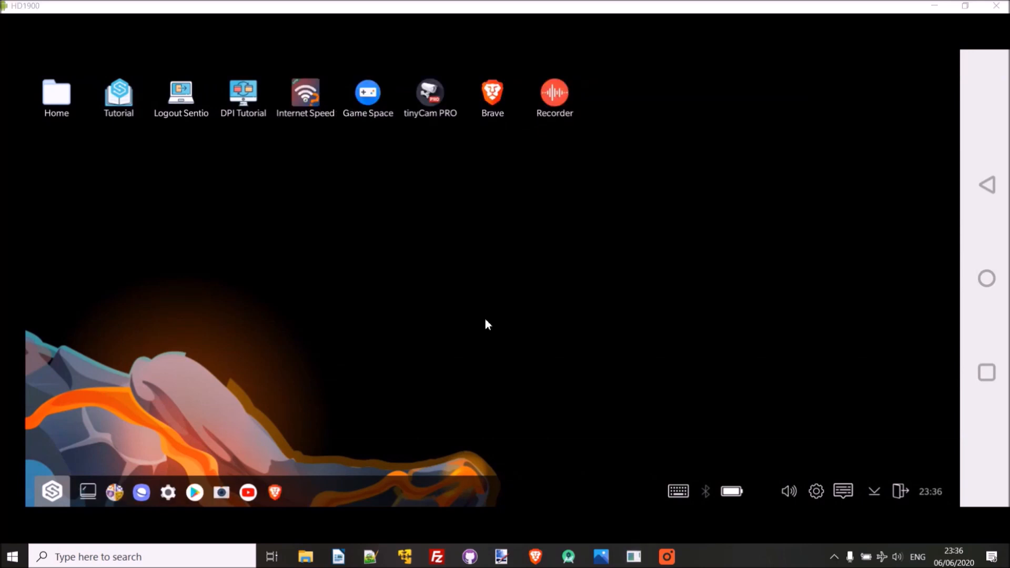
{"action": "mouse_move", "coordinate": [480, 322]}
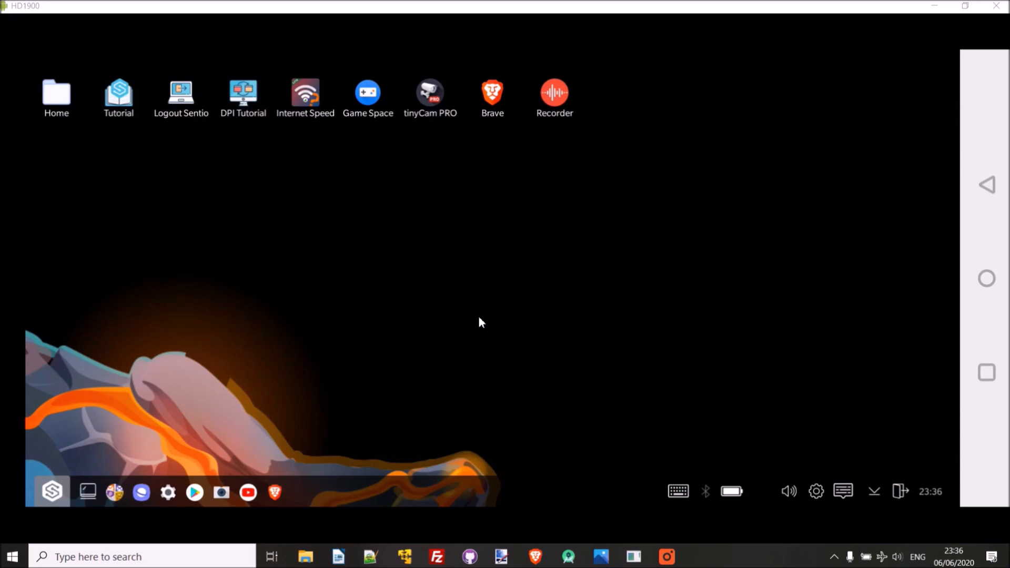
{"action": "mouse_move", "coordinate": [388, 365]}
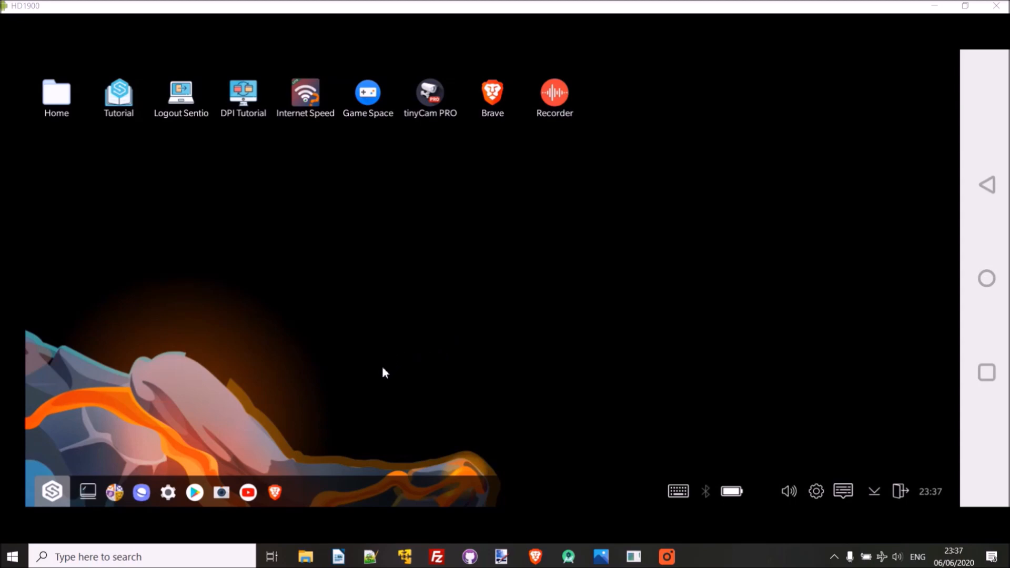
{"action": "mouse_move", "coordinate": [431, 120]}
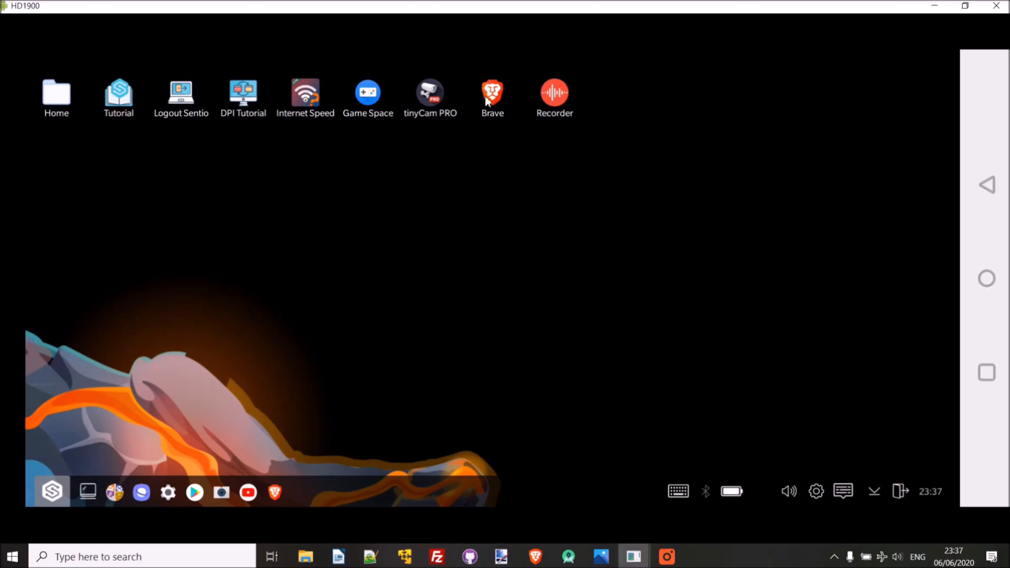
Step: Launch the Brave browser from the Sentio desktop into a floating window
{"action": "left_click", "coordinate": [493, 94]}
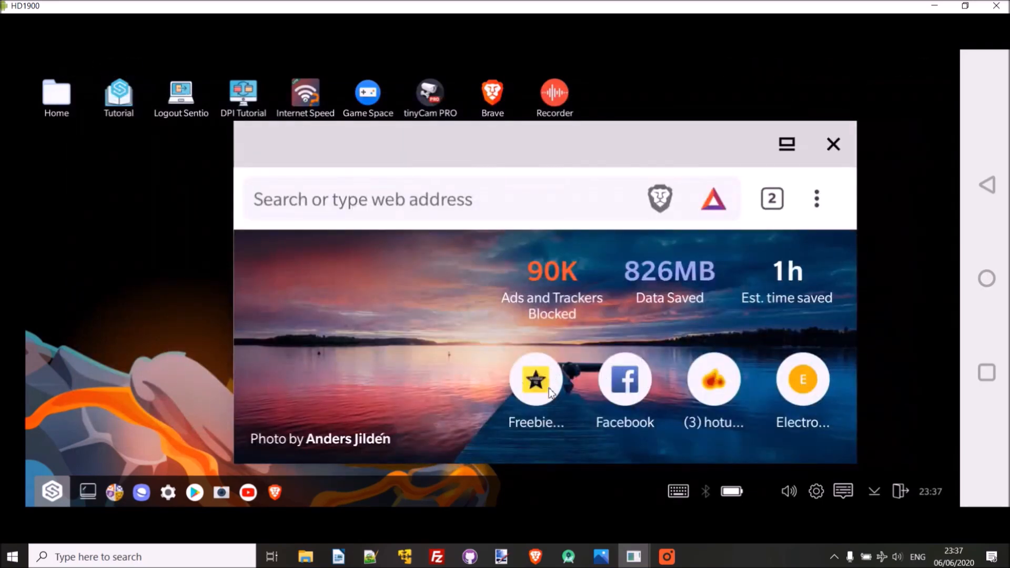
Step: Visit starfreebies.co.uk from the Freebies shortcut, maximise Brave and scroll through the offers
{"action": "left_click", "coordinate": [536, 379]}
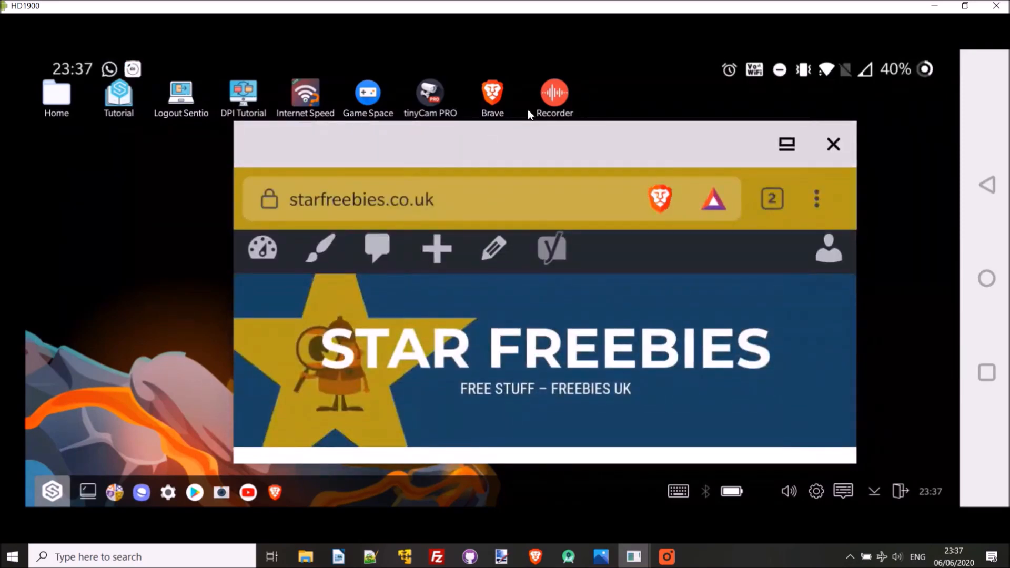
{"action": "mouse_move", "coordinate": [577, 195]}
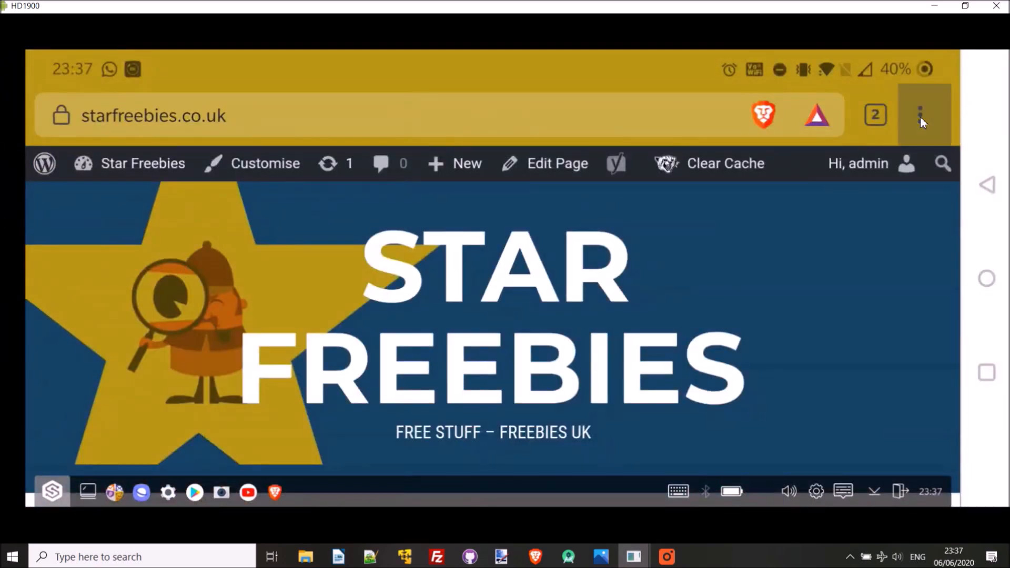
{"action": "left_click", "coordinate": [921, 116]}
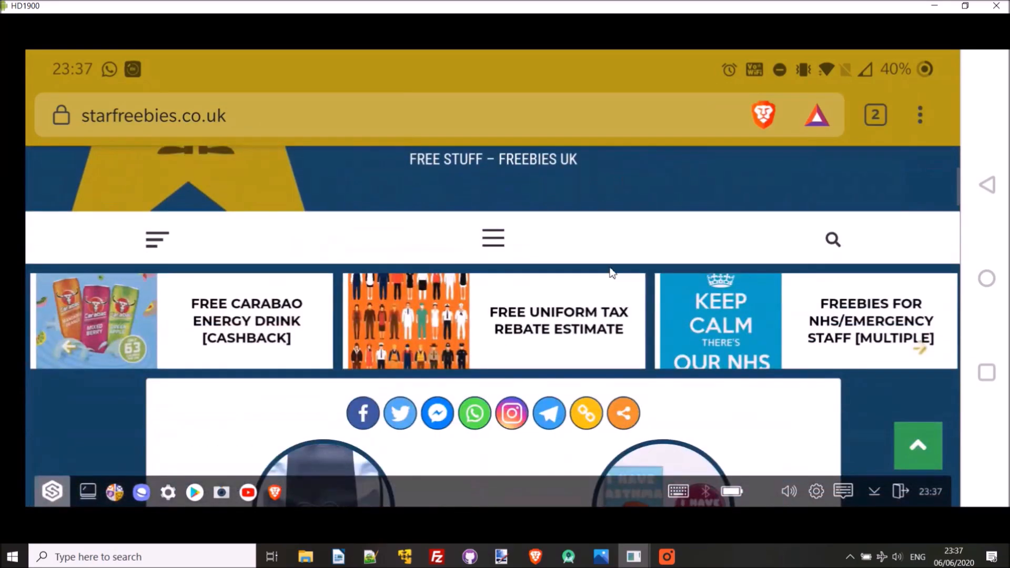
{"action": "scroll", "scroll_direction": "down", "scroll_amount": 3}
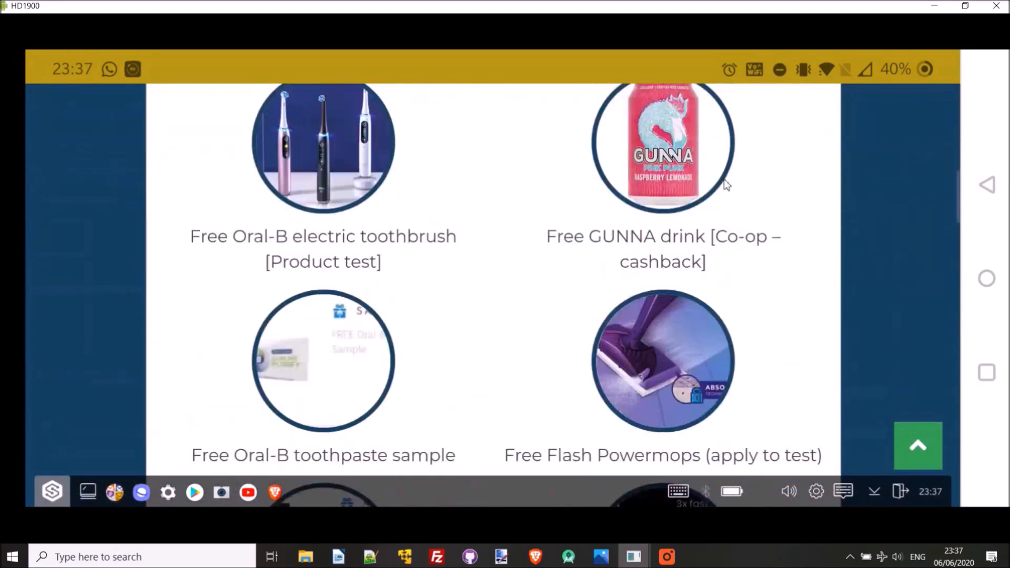
{"action": "scroll", "scroll_direction": "down", "scroll_amount": 3}
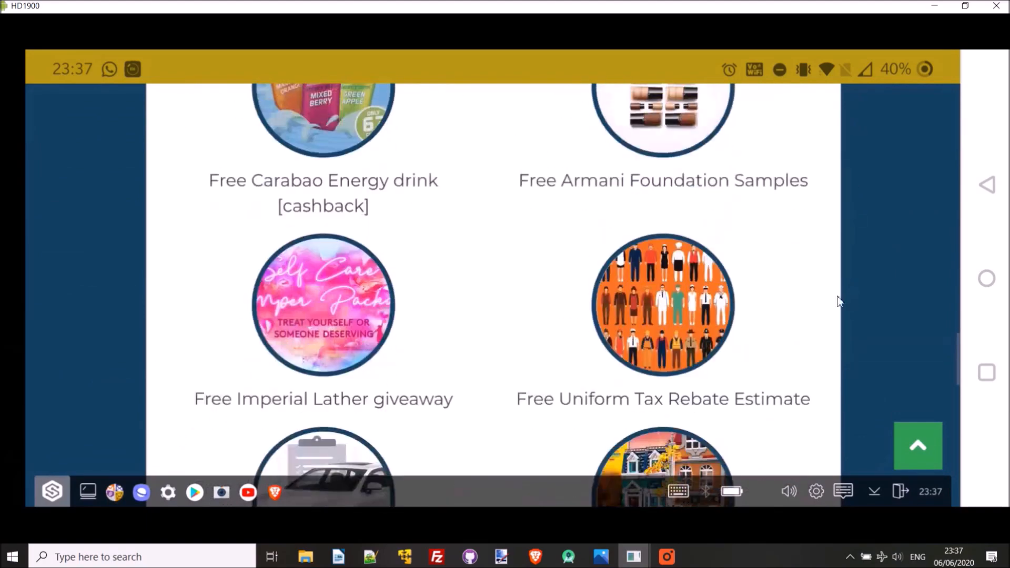
{"action": "scroll", "scroll_direction": "down", "scroll_amount": 3}
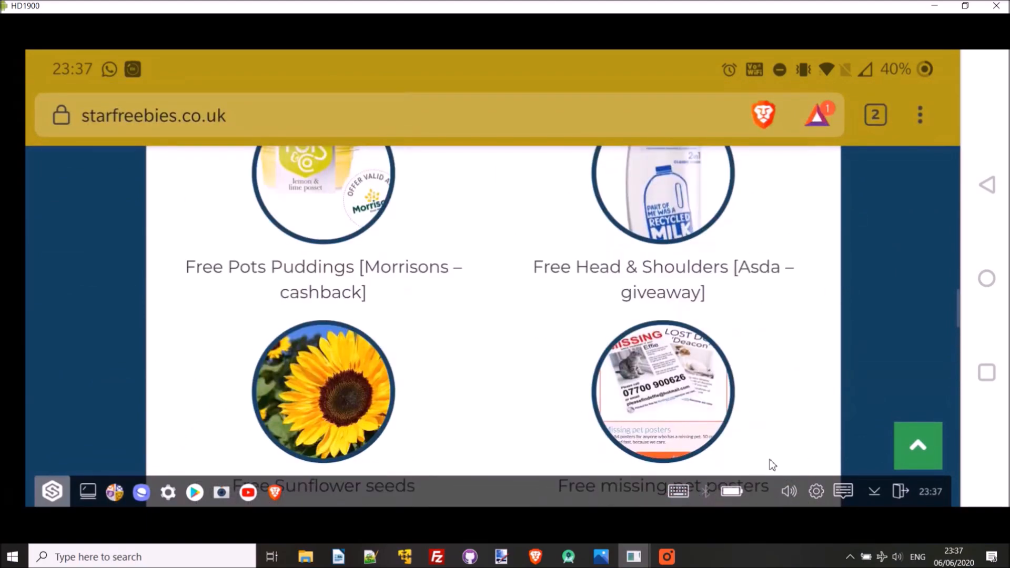
{"action": "scroll", "scroll_direction": "down", "scroll_amount": 3}
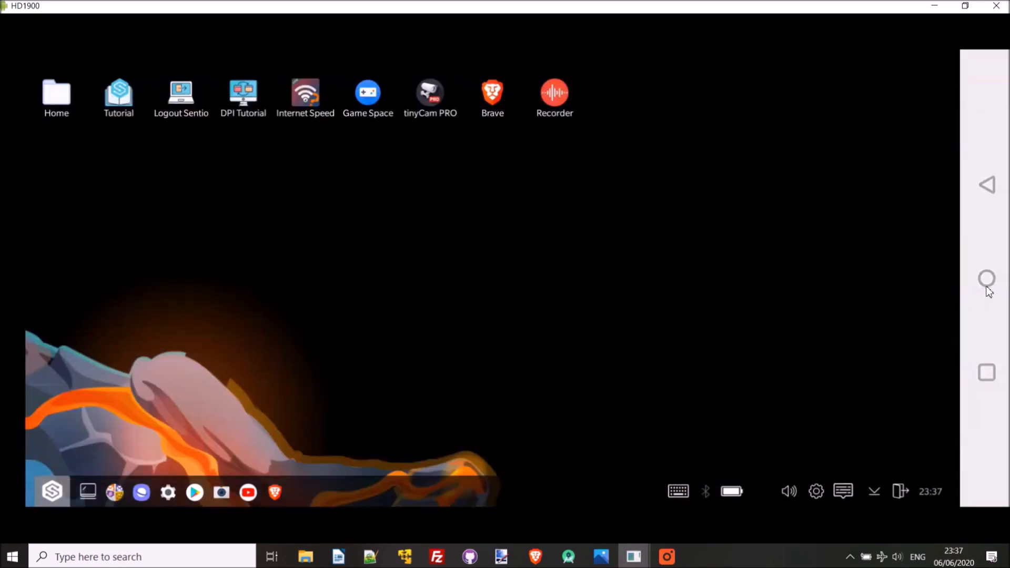
{"action": "mouse_move", "coordinate": [388, 318]}
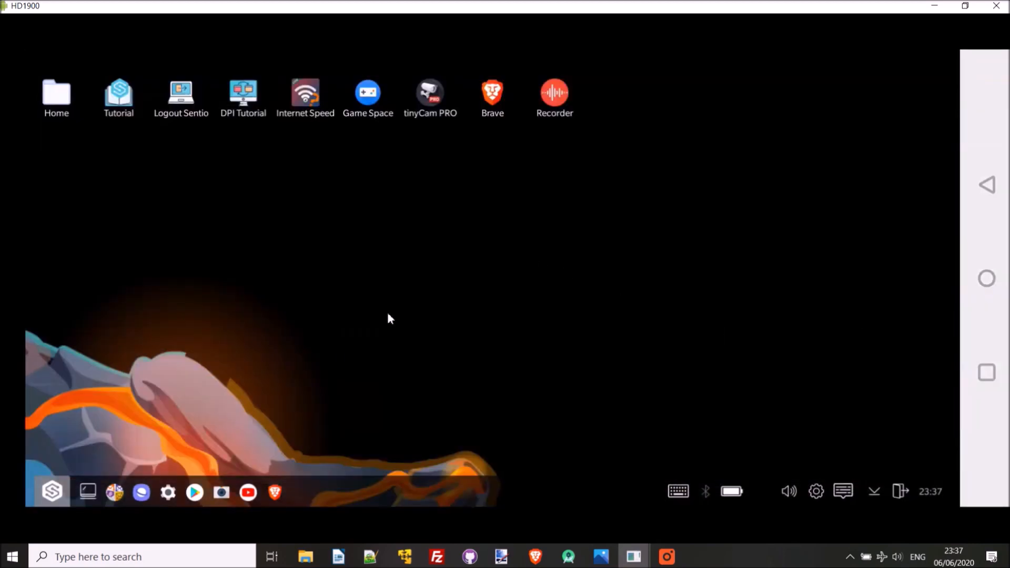
Step: Launch Samsung Internet from the taskbar and choose to run it full screen
{"action": "left_click", "coordinate": [141, 493]}
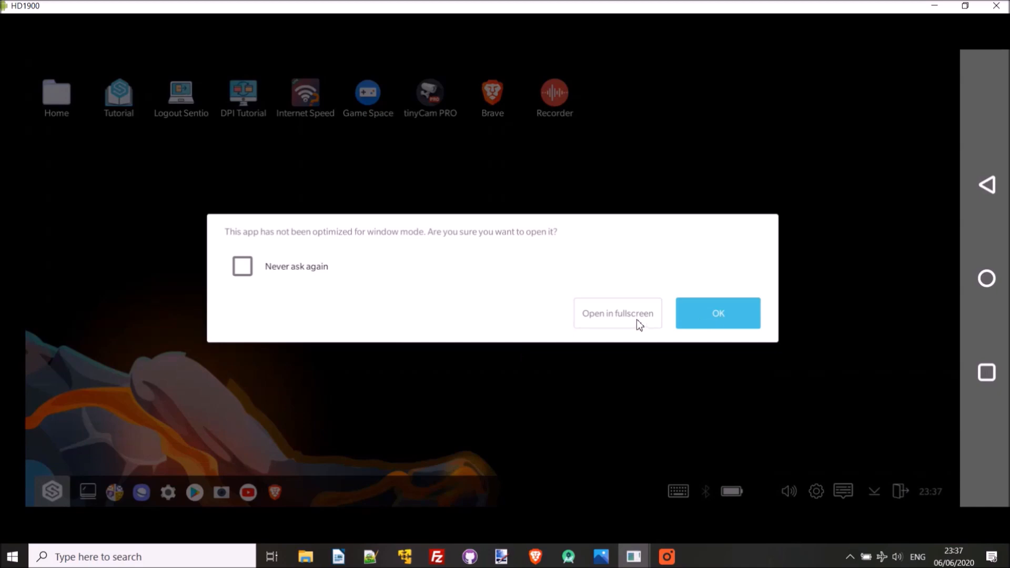
{"action": "left_click", "coordinate": [718, 314]}
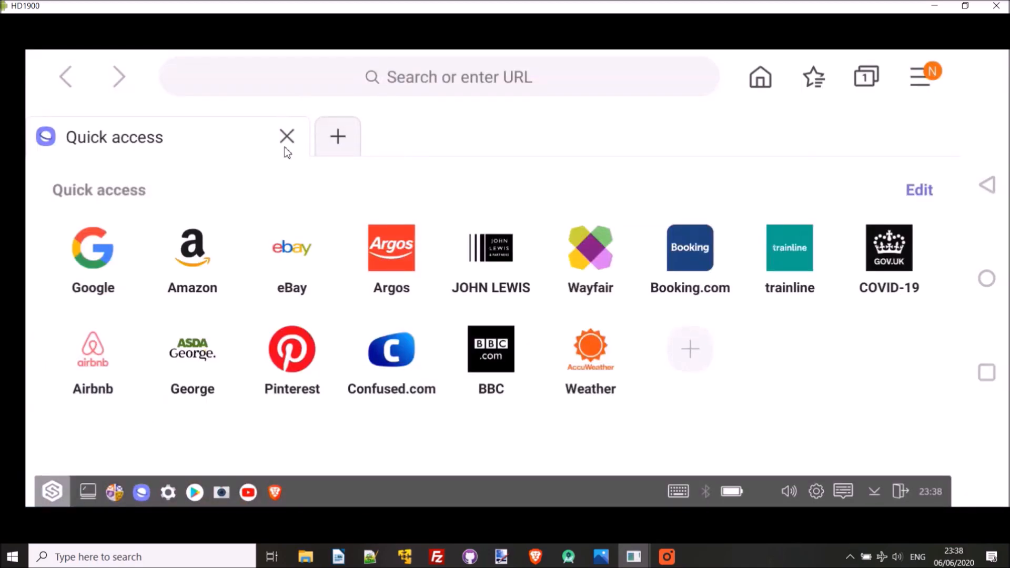
{"action": "mouse_move", "coordinate": [837, 69]}
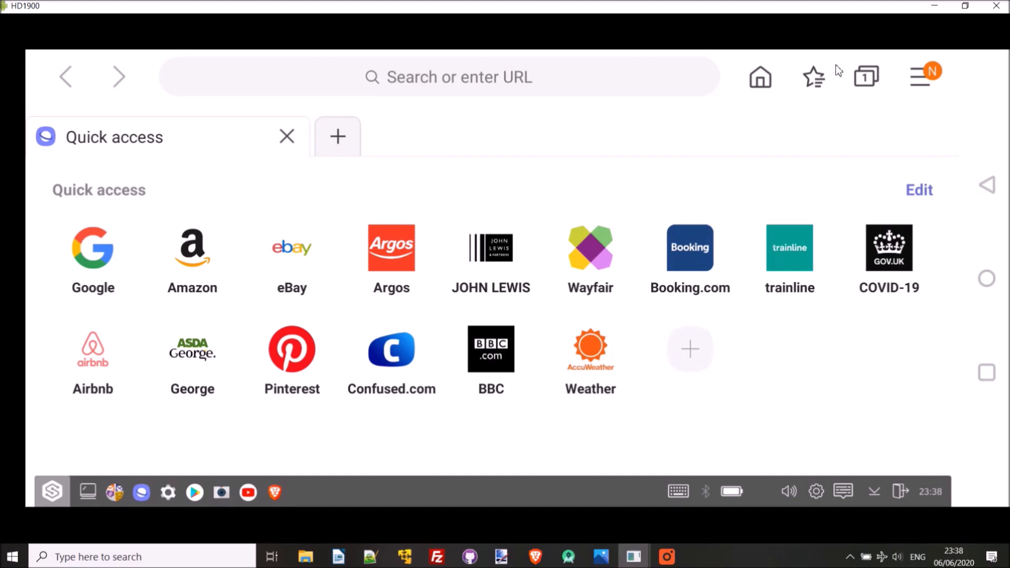
Step: Reach the Appearance page of Samsung Internet's settings via the main menu
{"action": "left_click", "coordinate": [921, 77]}
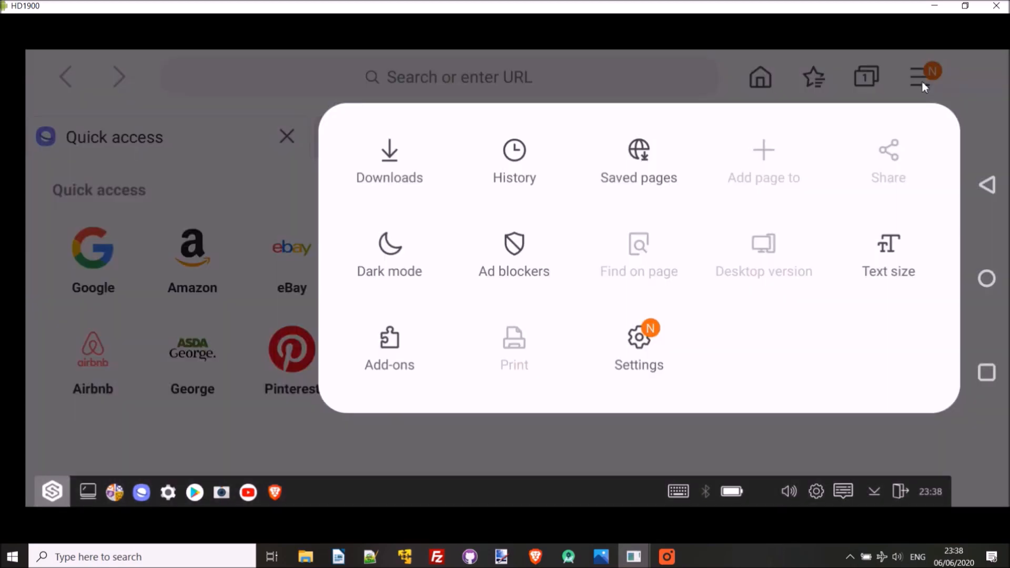
{"action": "left_click", "coordinate": [639, 345]}
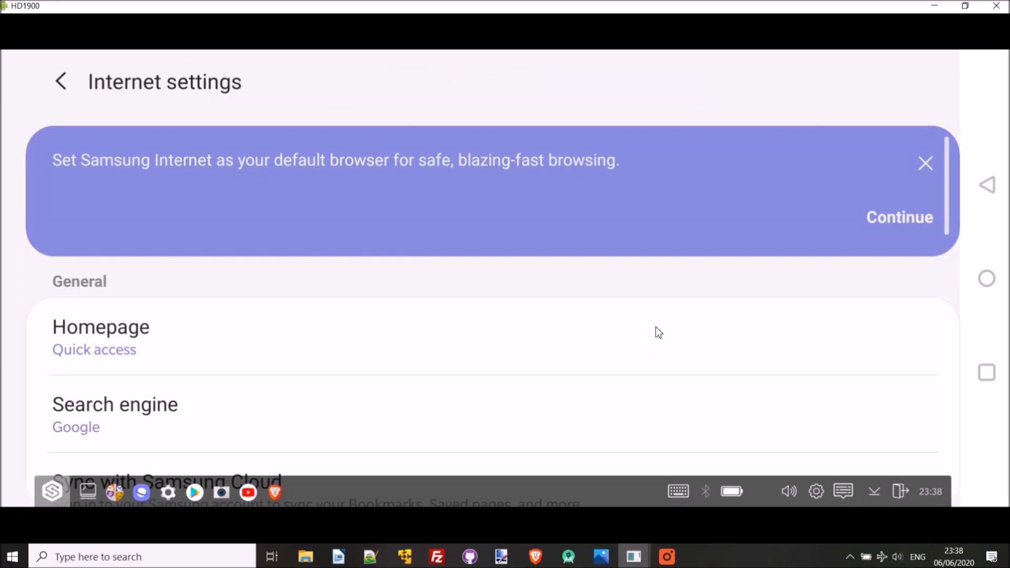
{"action": "scroll", "scroll_direction": "down", "scroll_amount": 3}
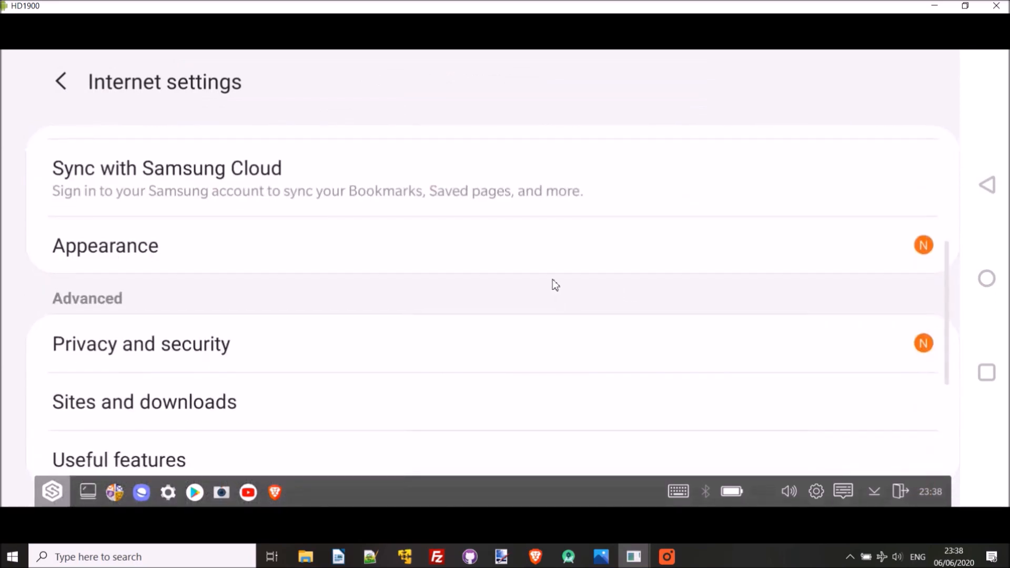
{"action": "left_click", "coordinate": [105, 245]}
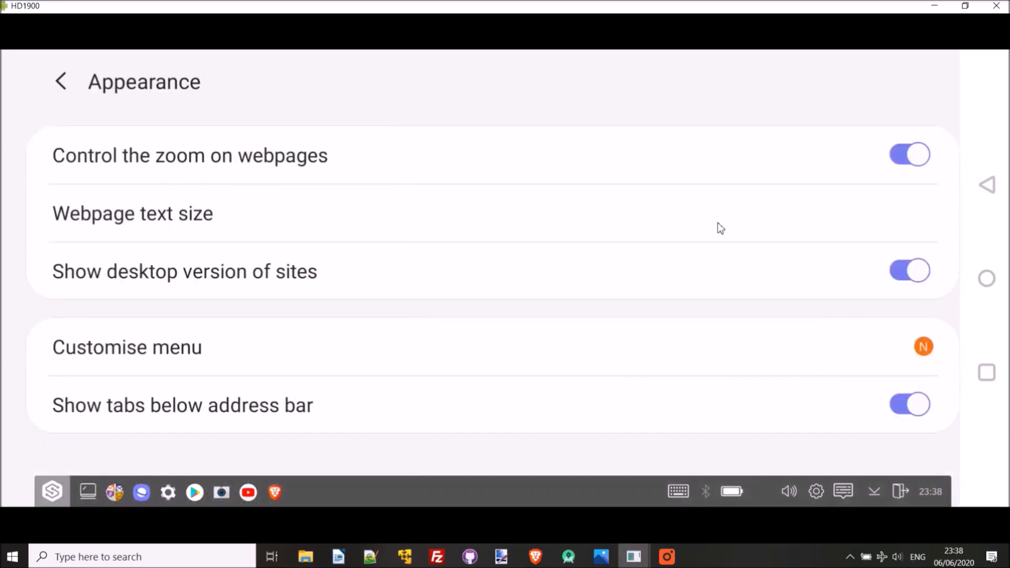
Step: Check the Webpage text size setting, then switch Show desktop version of sites off and back on
{"action": "left_click", "coordinate": [133, 213]}
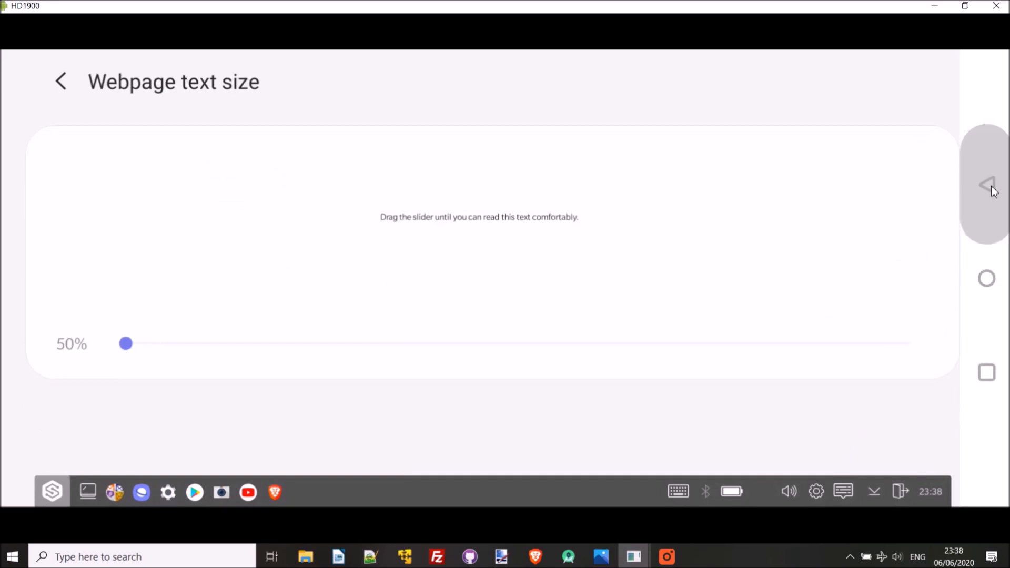
{"action": "left_click", "coordinate": [61, 81]}
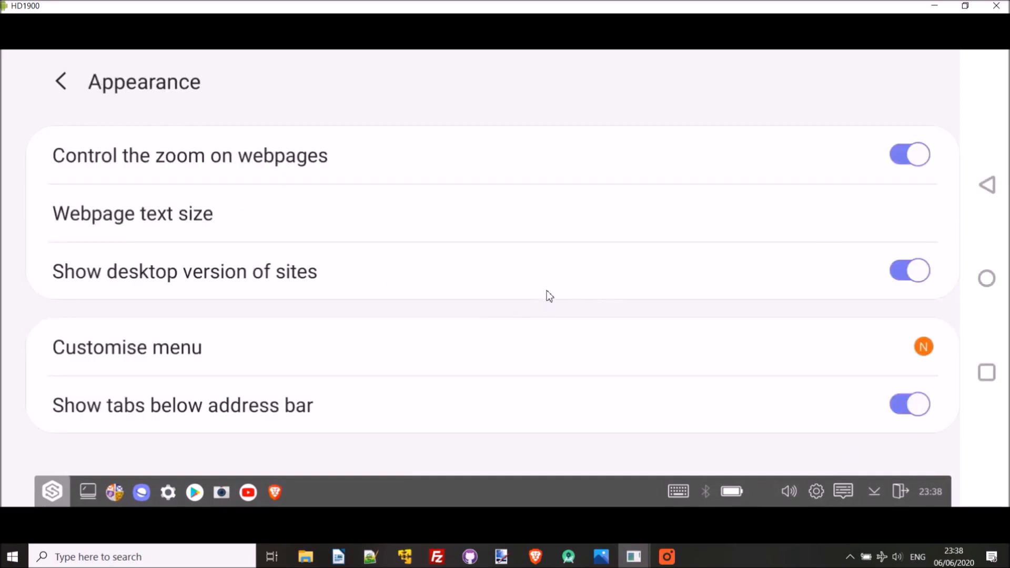
{"action": "left_click", "coordinate": [909, 272]}
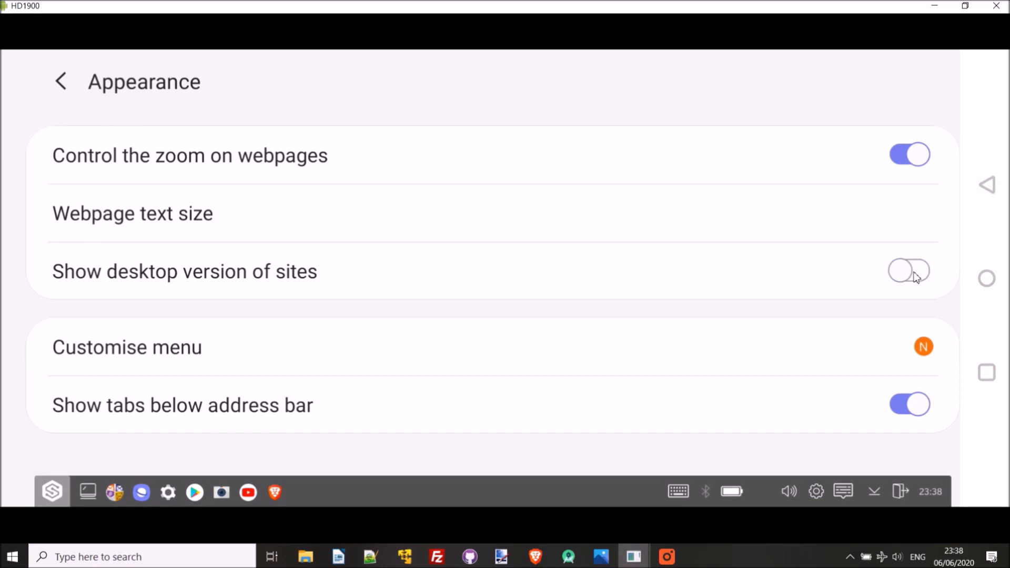
{"action": "left_click", "coordinate": [909, 270]}
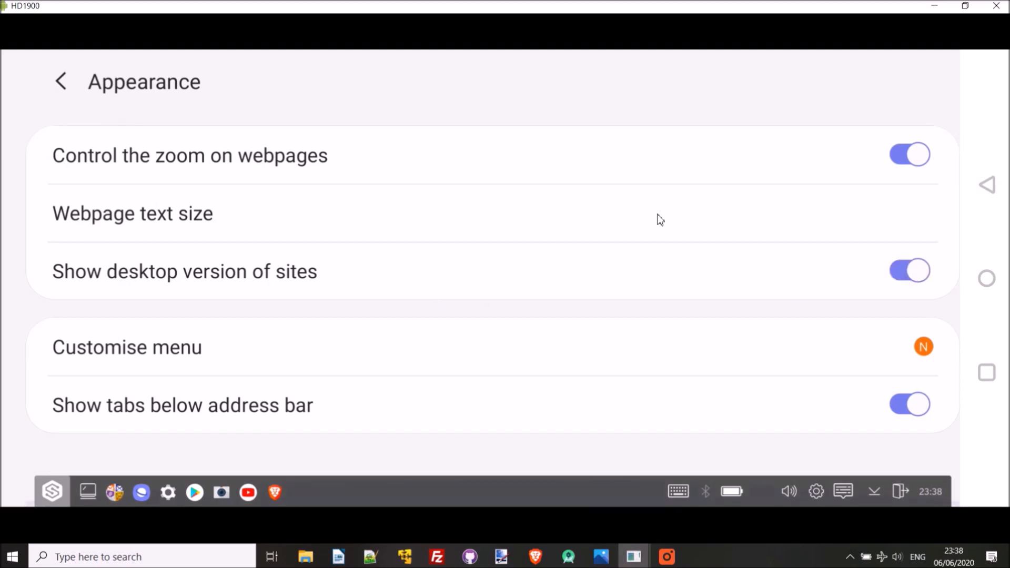
Step: In Customise menu, dismiss the hint, add the Desktop version shortcut to the toolbar and return to Appearance
{"action": "left_click", "coordinate": [127, 346]}
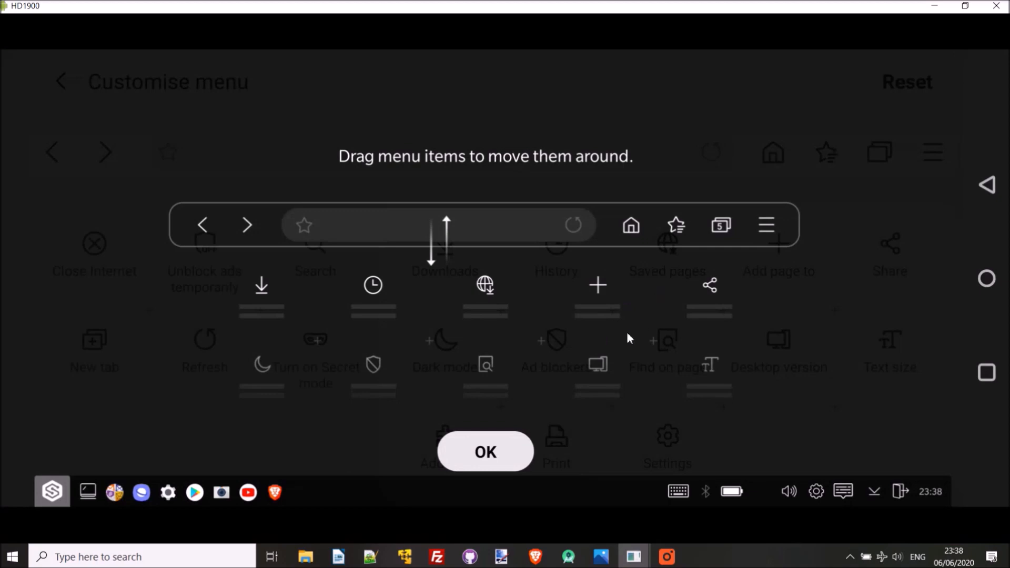
{"action": "left_click", "coordinate": [484, 451]}
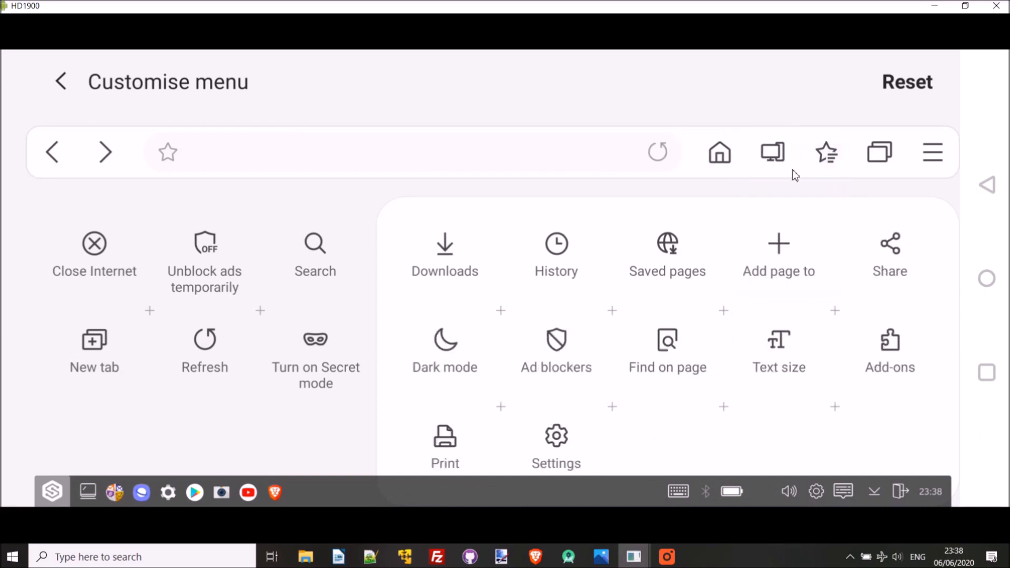
{"action": "mouse_move", "coordinate": [967, 200]}
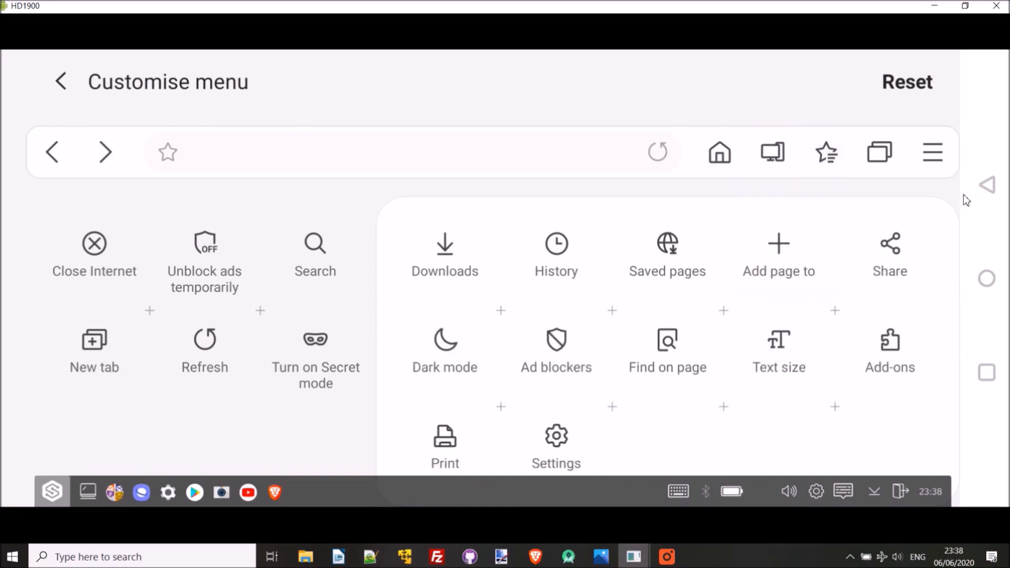
{"action": "left_click", "coordinate": [61, 81]}
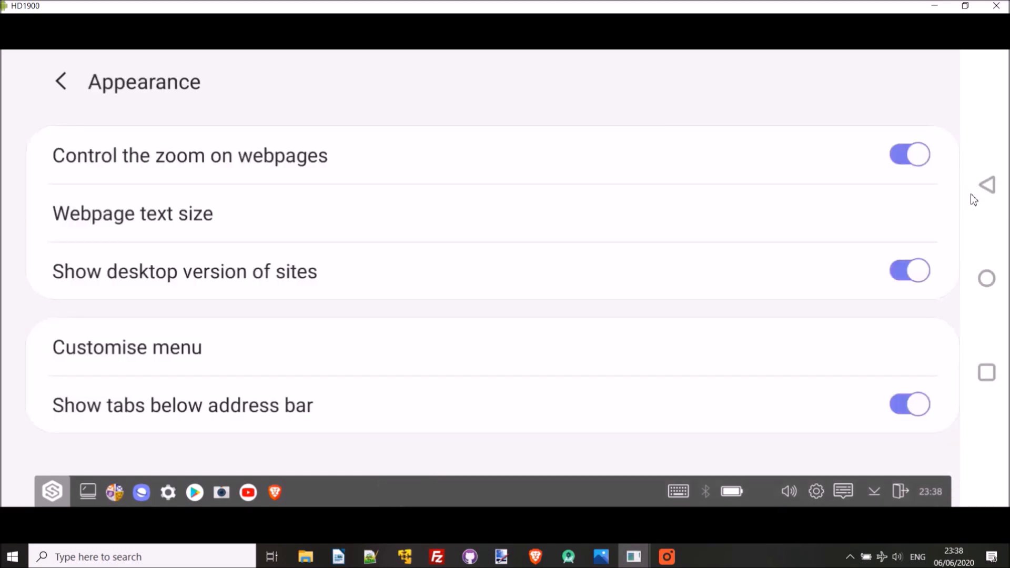
{"action": "mouse_move", "coordinate": [288, 431]}
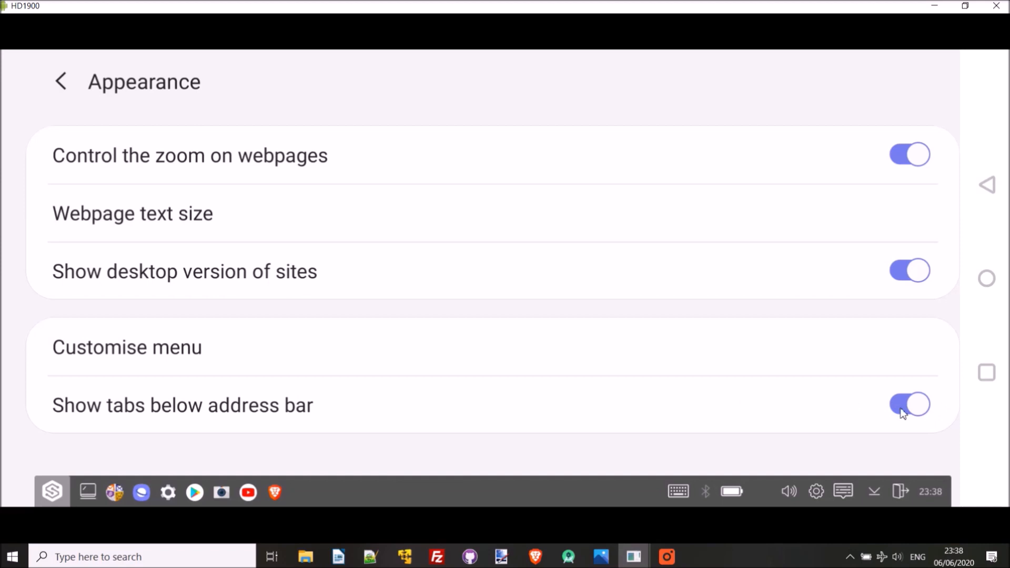
{"action": "mouse_move", "coordinate": [894, 416]}
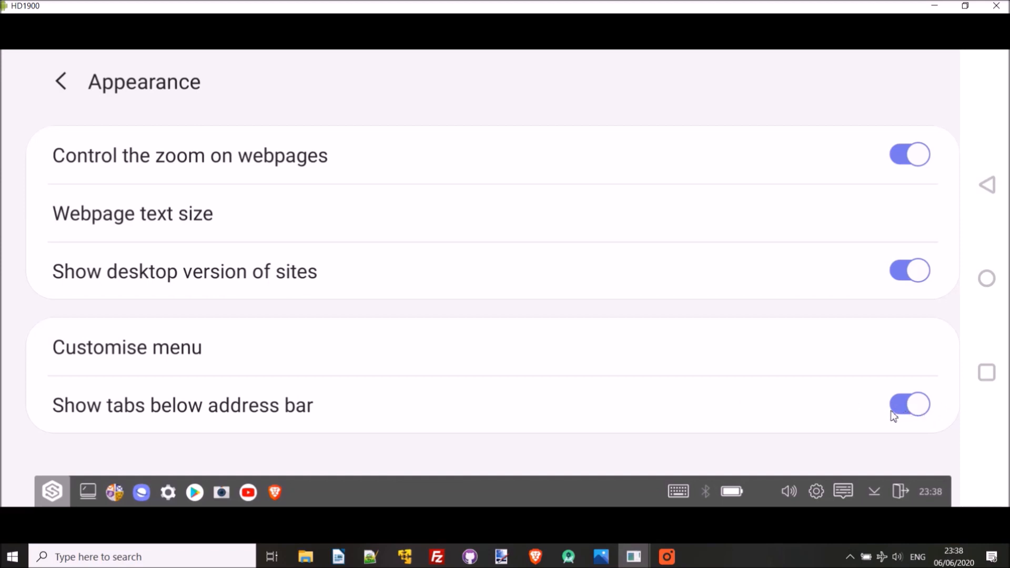
{"action": "mouse_move", "coordinate": [918, 400]}
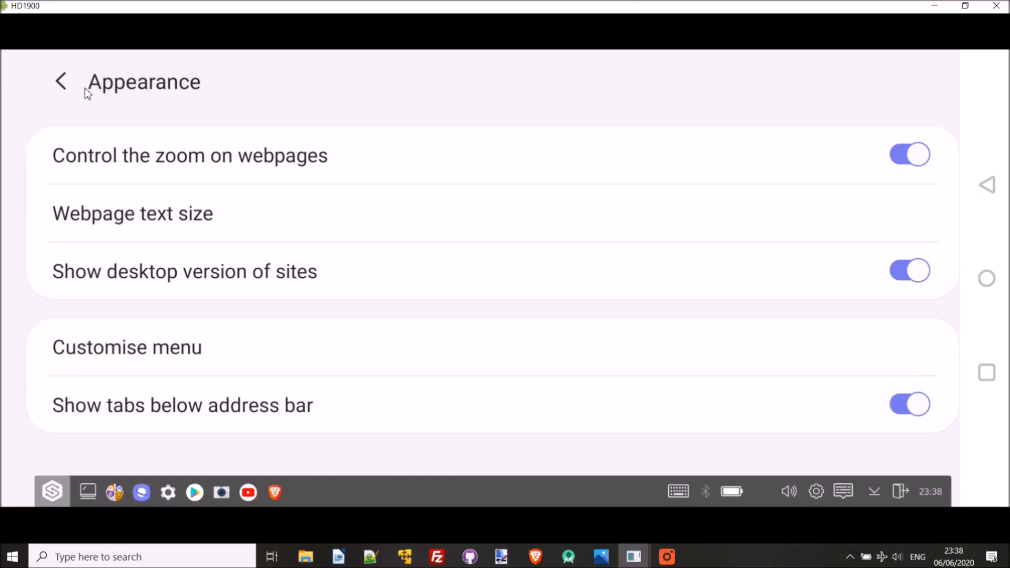
Step: Leave settings and load Google from the Quick access page
{"action": "left_click", "coordinate": [61, 81]}
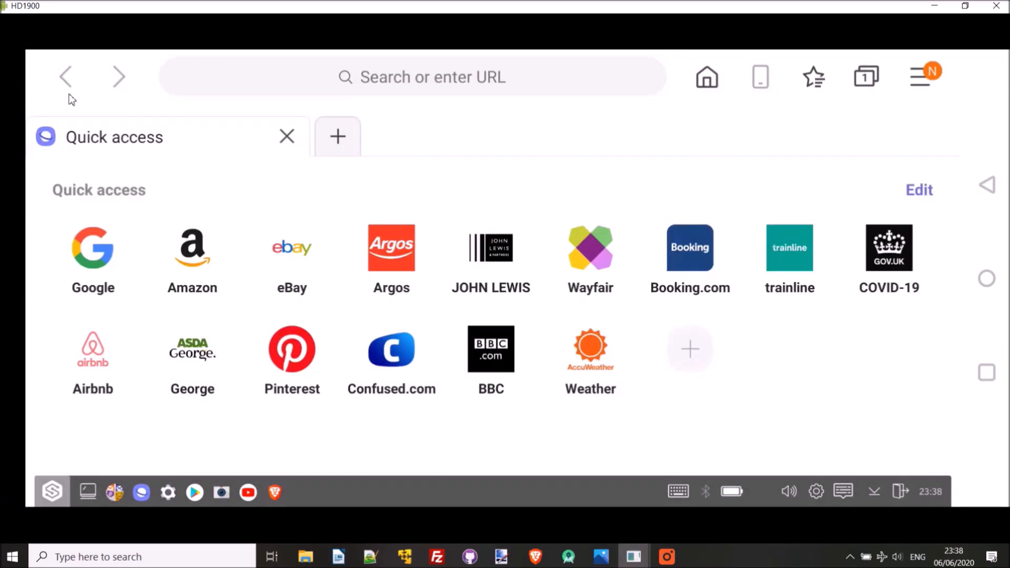
{"action": "mouse_move", "coordinate": [367, 223]}
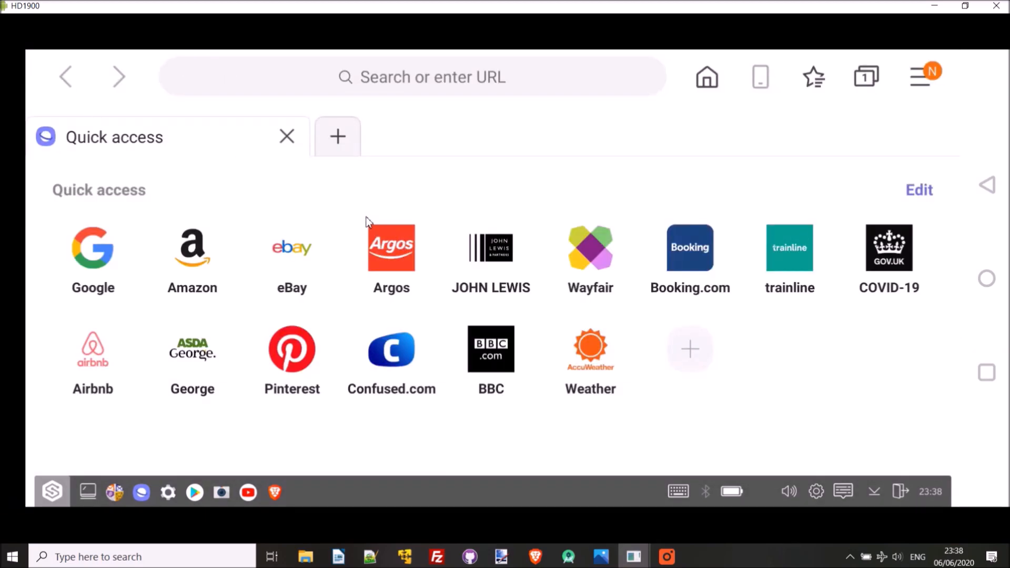
{"action": "left_click", "coordinate": [92, 247]}
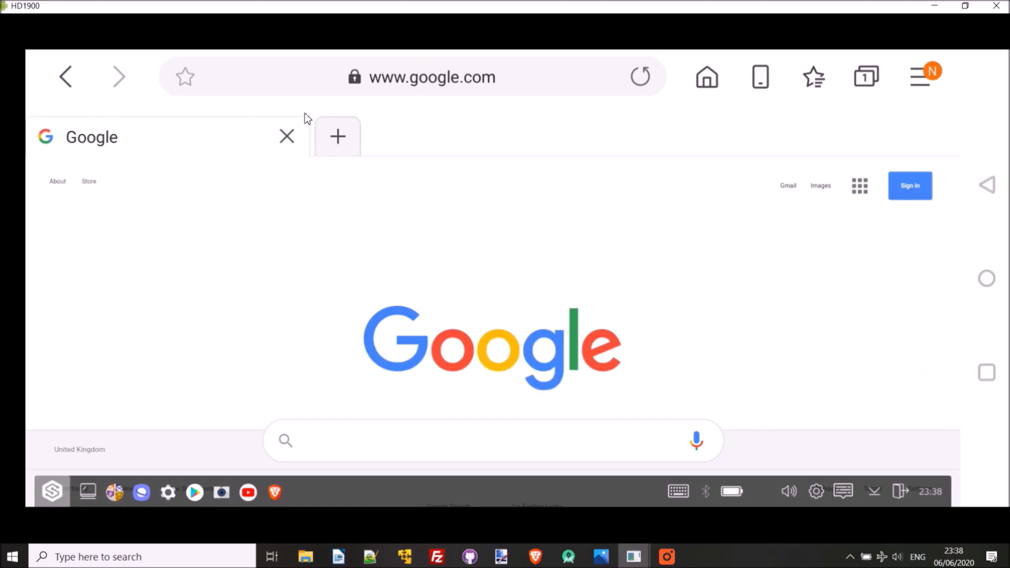
Step: Load the BBC homepage in a new tab and accept its cookie notice with Yes, I agree
{"action": "left_click", "coordinate": [338, 137]}
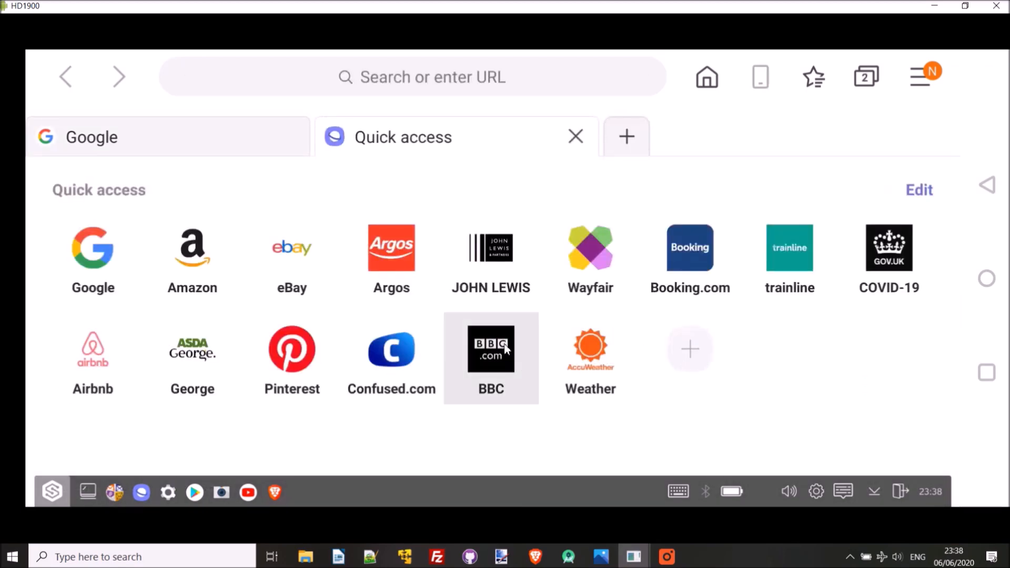
{"action": "left_click", "coordinate": [492, 348]}
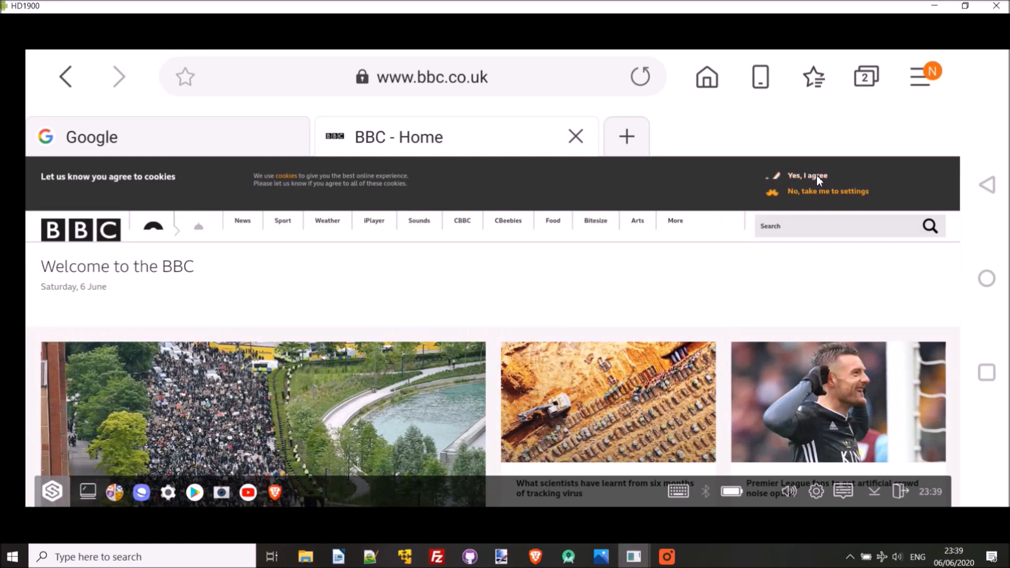
{"action": "left_click", "coordinate": [807, 175]}
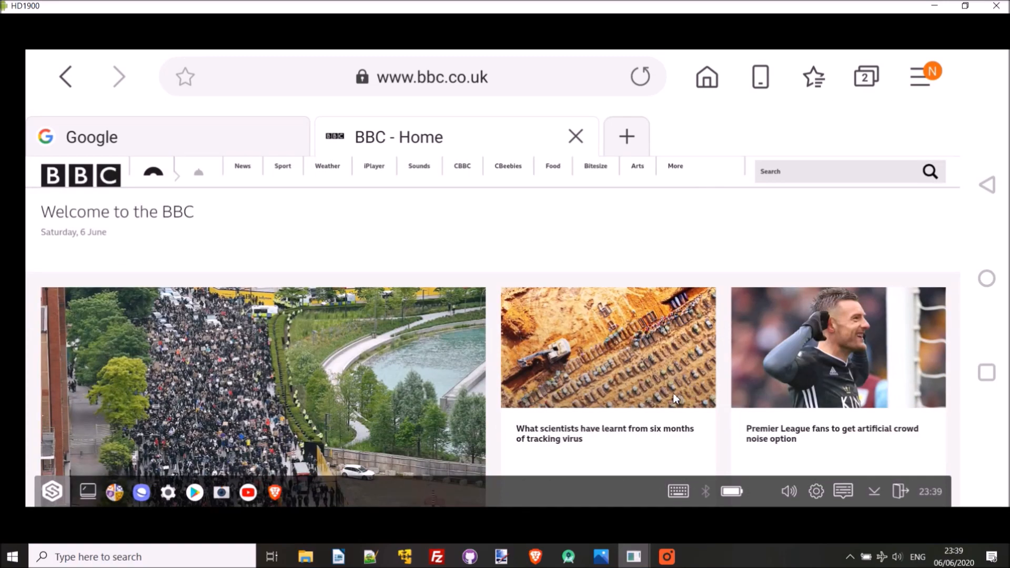
{"action": "scroll", "scroll_direction": "down", "scroll_amount": 3}
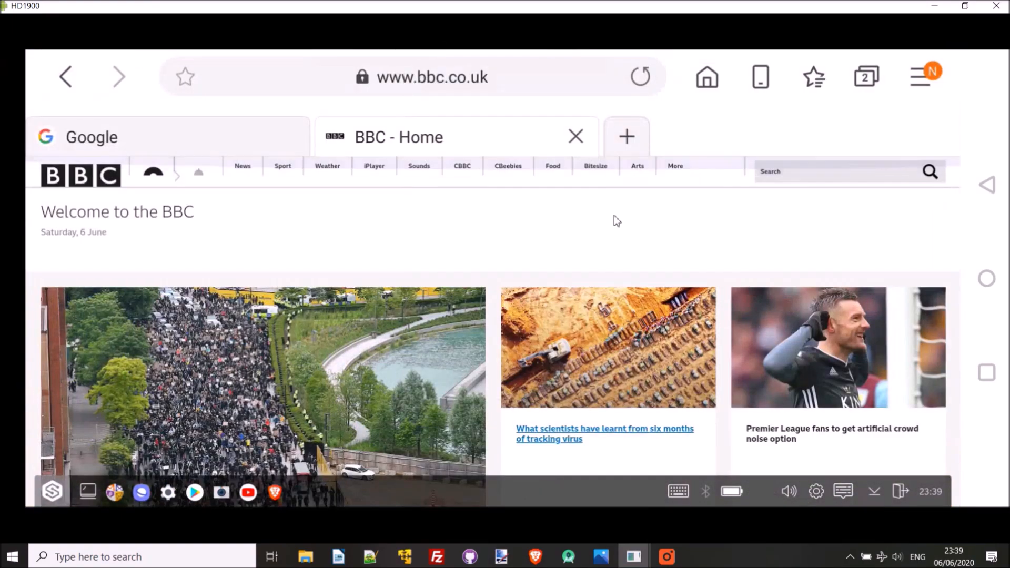
{"action": "mouse_move", "coordinate": [920, 75]}
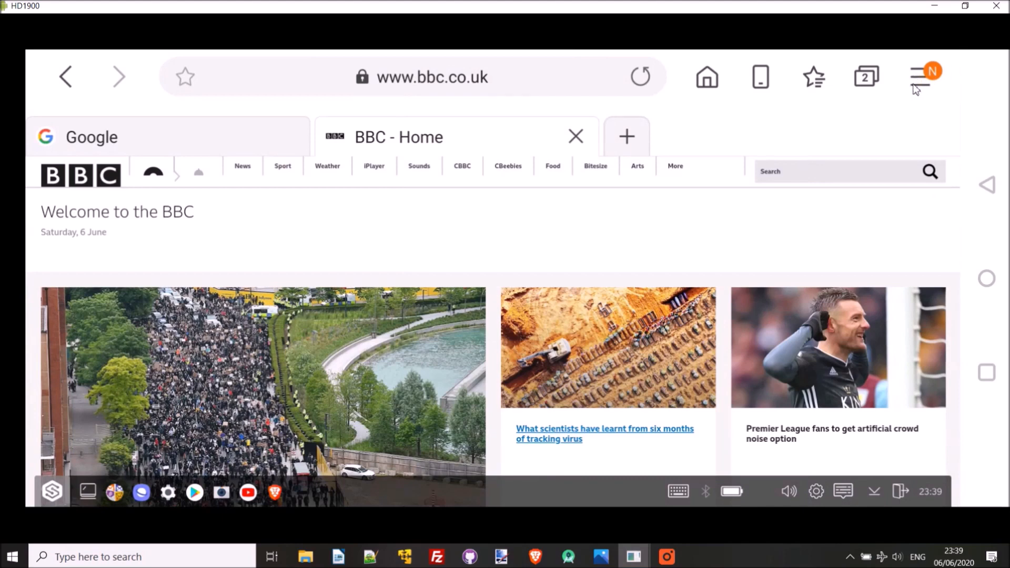
{"action": "mouse_move", "coordinate": [64, 84]}
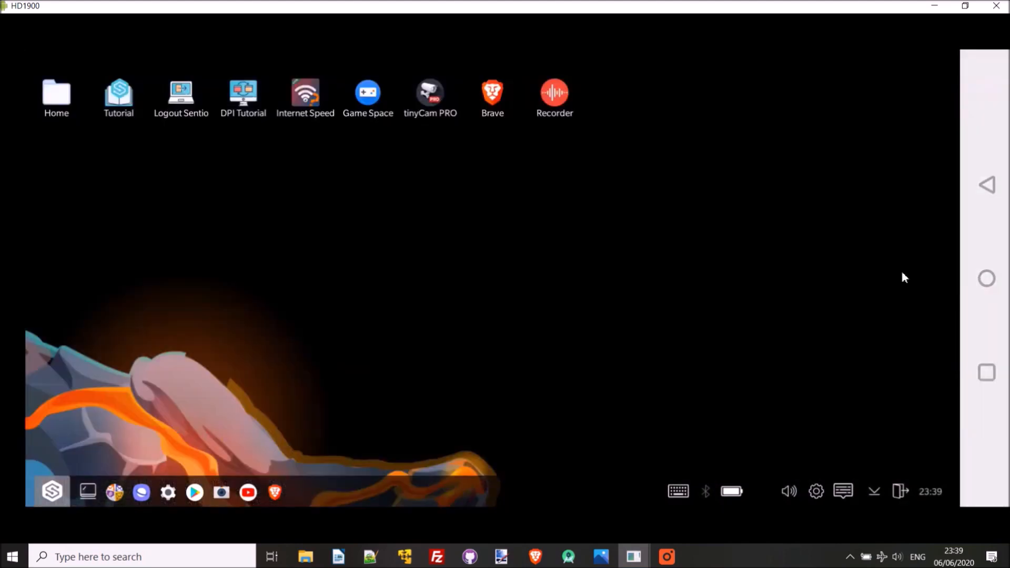
{"action": "mouse_move", "coordinate": [759, 267]}
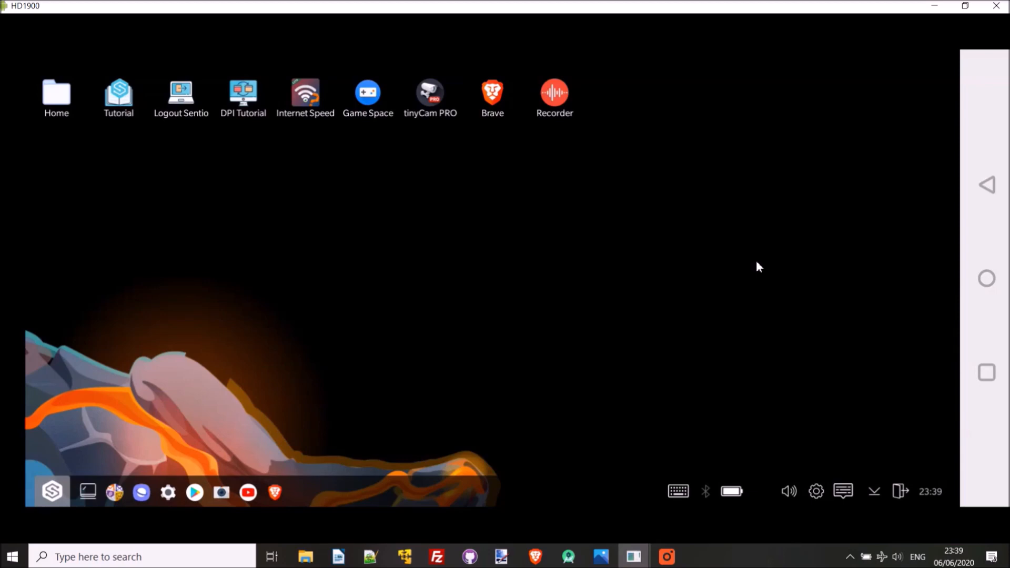